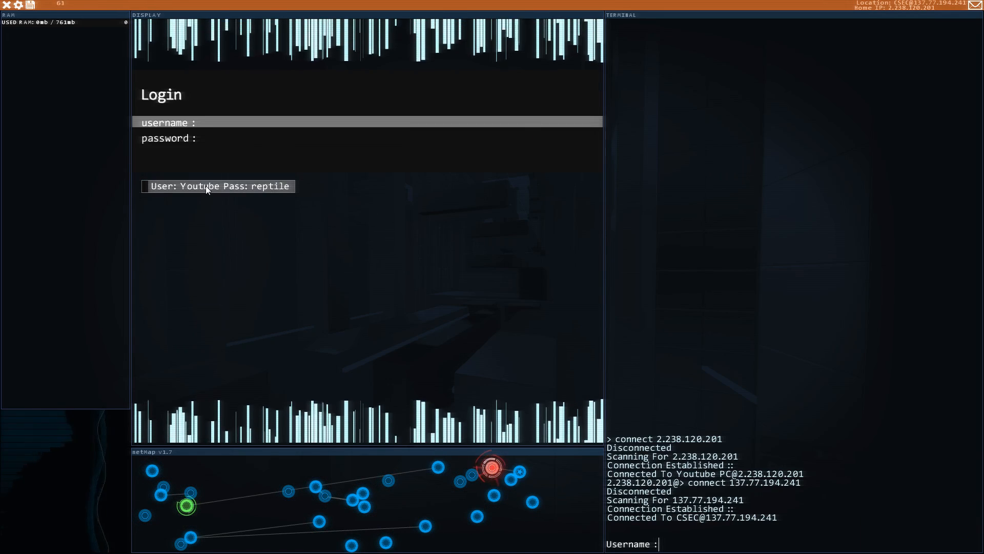
Step: Log in to CSEC and accept the 'Locate or Create Decryption Software' contract
{"action": "left_click", "coordinate": [216, 185]}
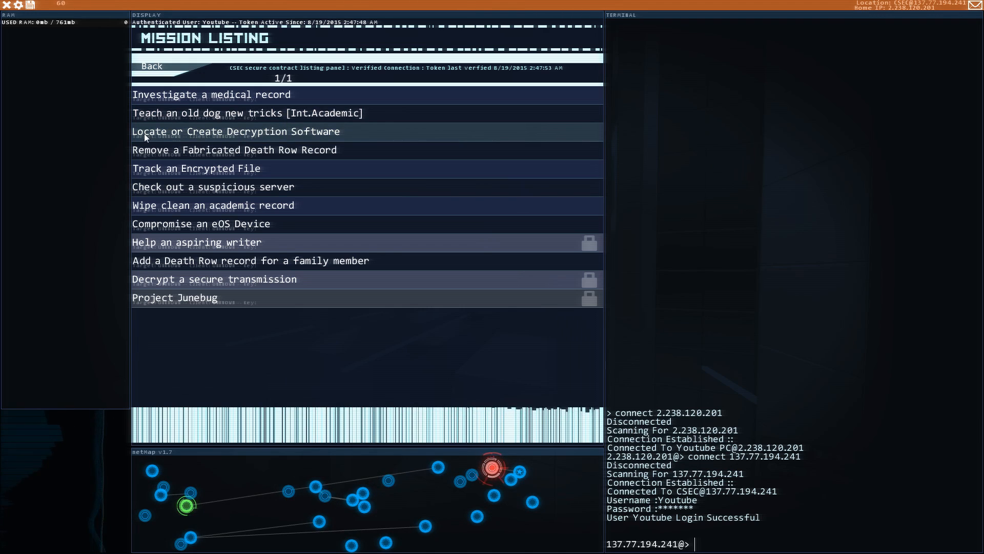
{"action": "left_click", "coordinate": [209, 132]}
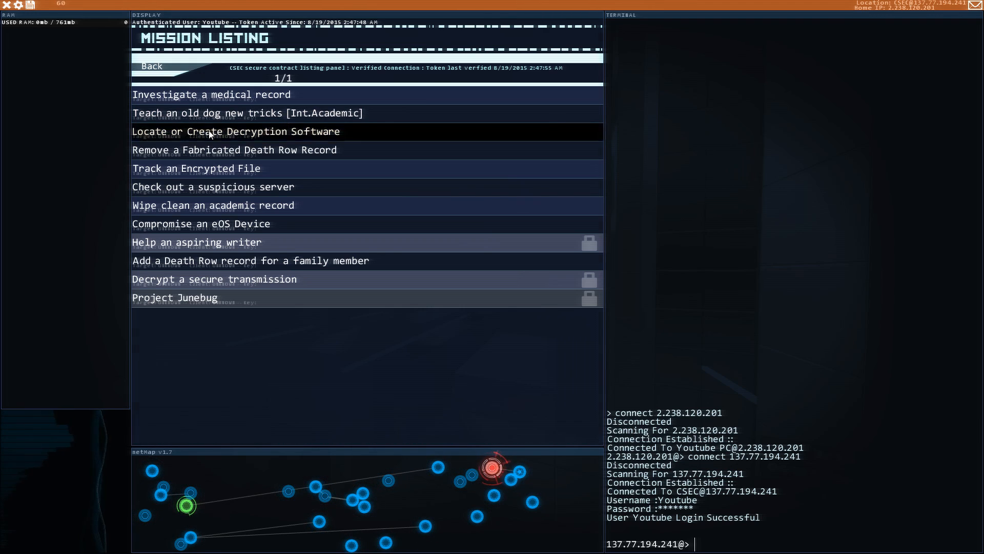
{"action": "left_click", "coordinate": [214, 132]}
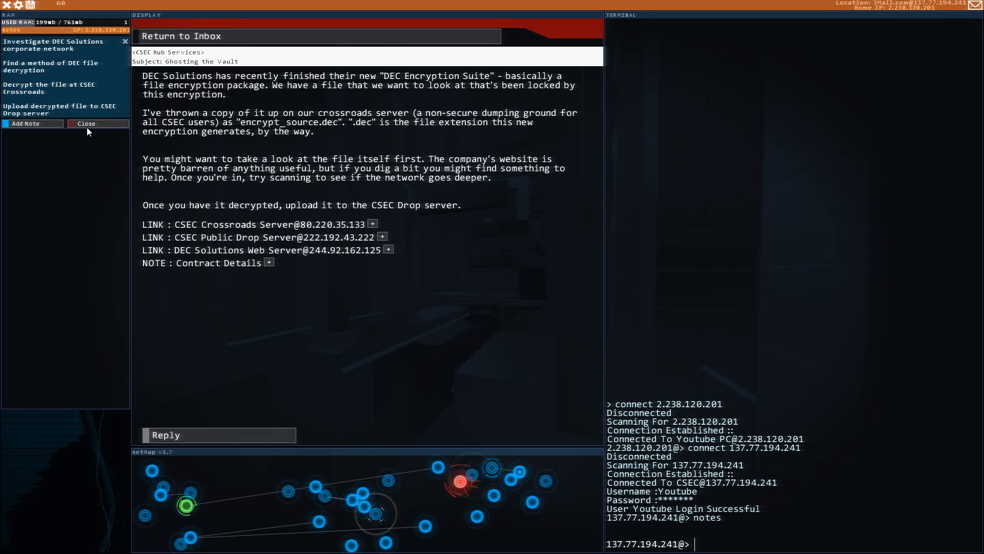
Step: Close the notes and connect to the DEC Solutions Web Server from the briefing link
{"action": "left_click", "coordinate": [99, 123]}
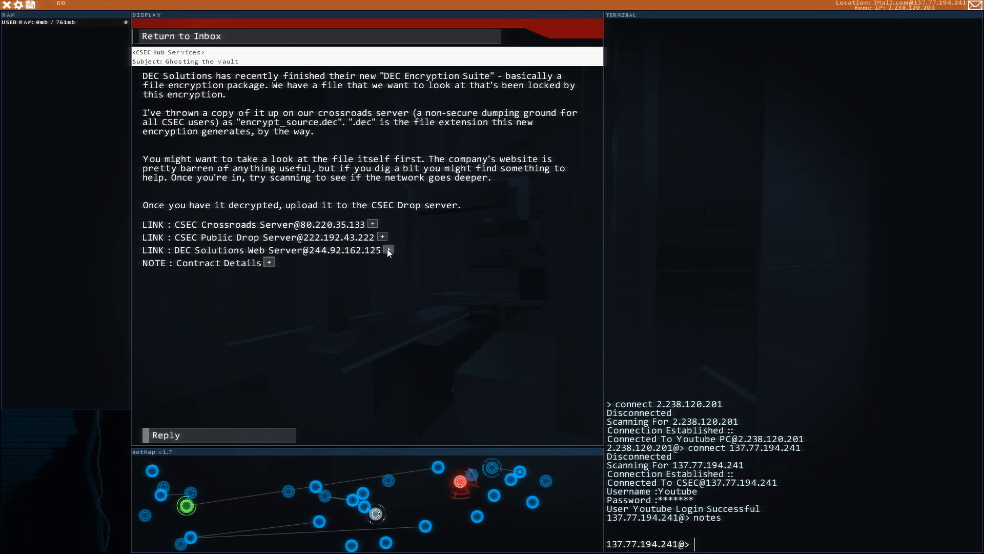
{"action": "left_click", "coordinate": [388, 250]}
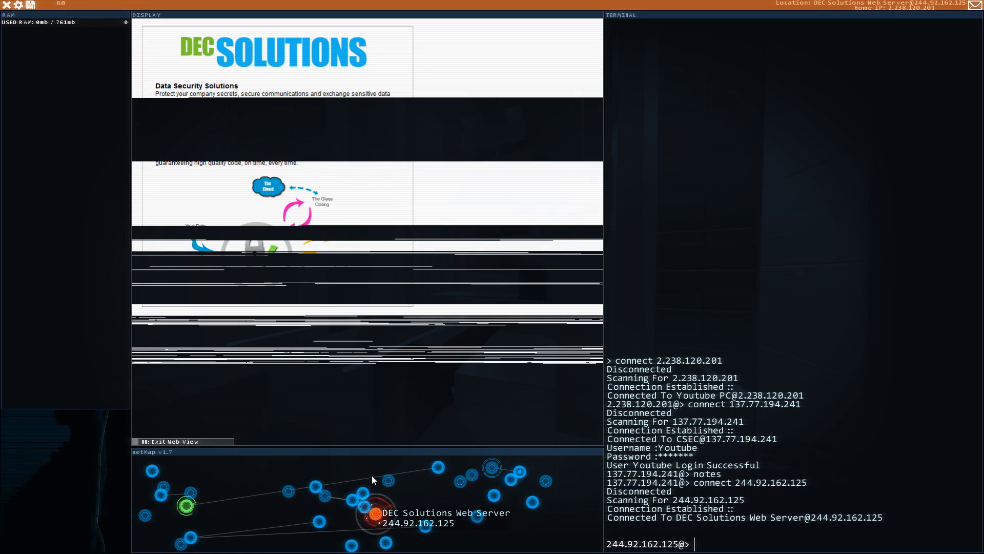
Step: Probe the web server and defeat its firewall with analyze and the solved password
{"action": "type", "text": "probe"}
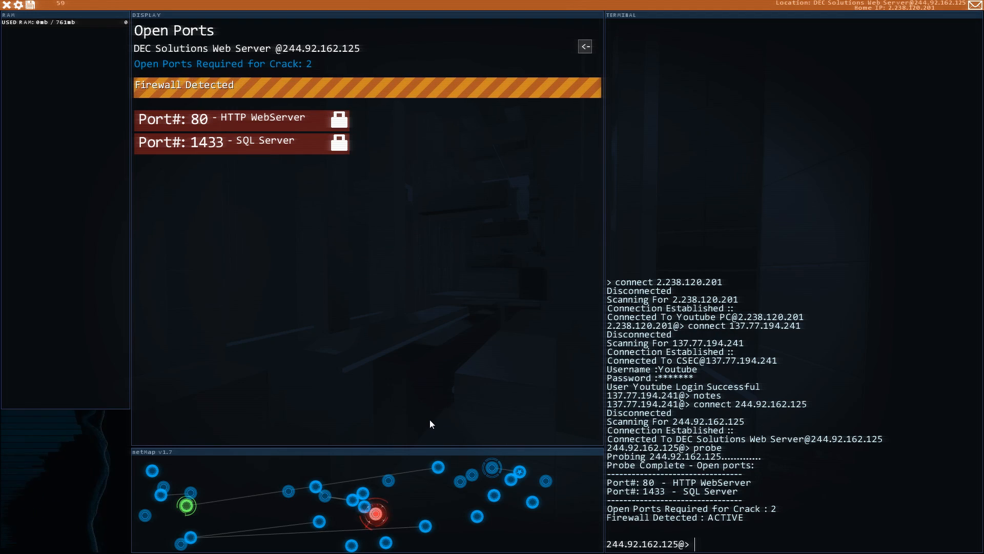
{"action": "type", "text": "analyz"}
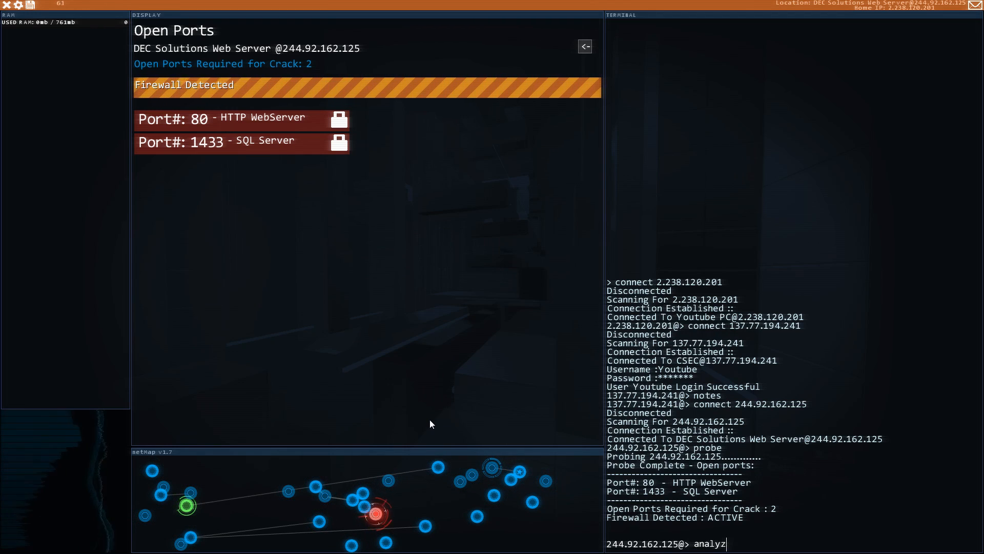
{"action": "key", "text": "Enter"}
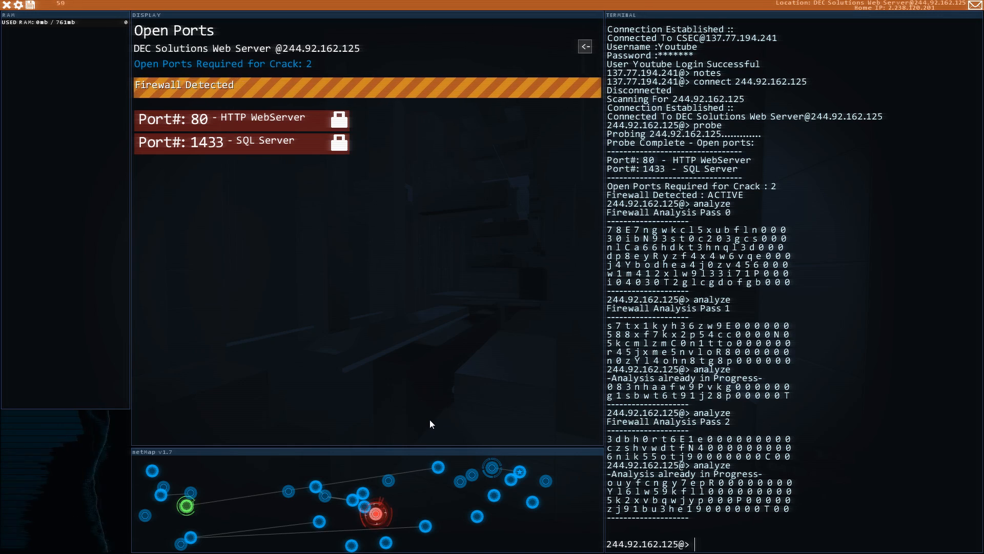
{"action": "type", "text": "solve encry"}
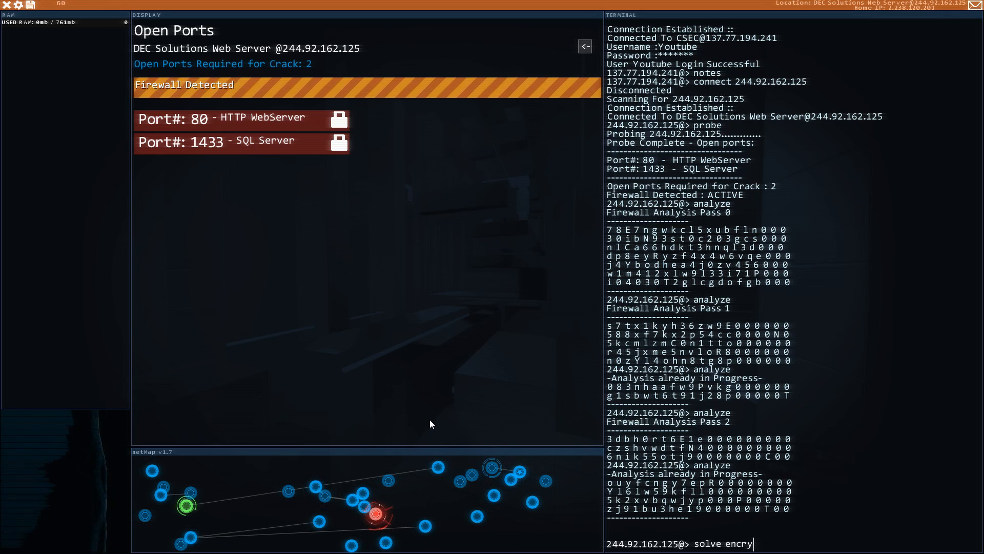
{"action": "key", "text": "Return"}
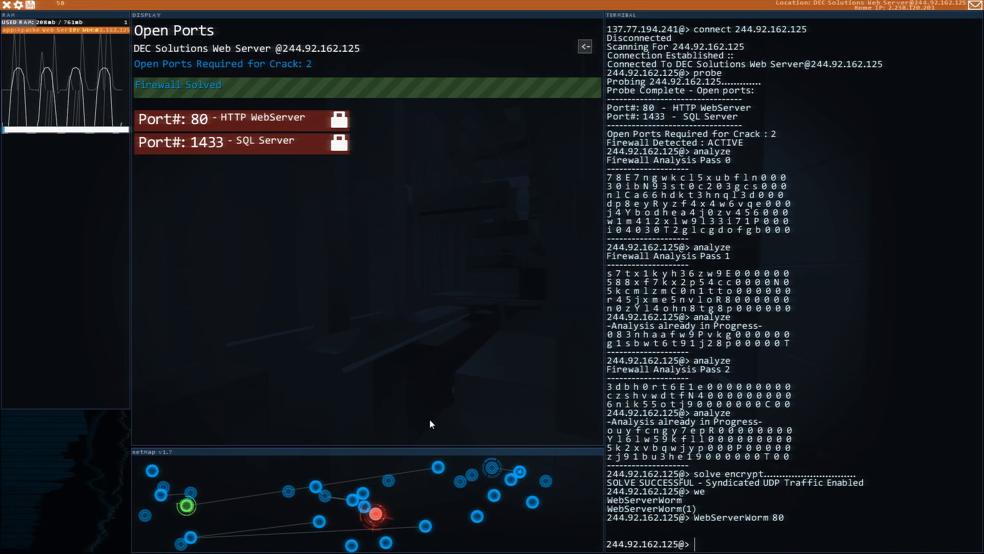
Step: Crack the web server with SQL_MemCorrupt 1433 and PortHack, then scan for the Mainframe
{"action": "type", "text": "SQL_MemCorrupt 1433"}
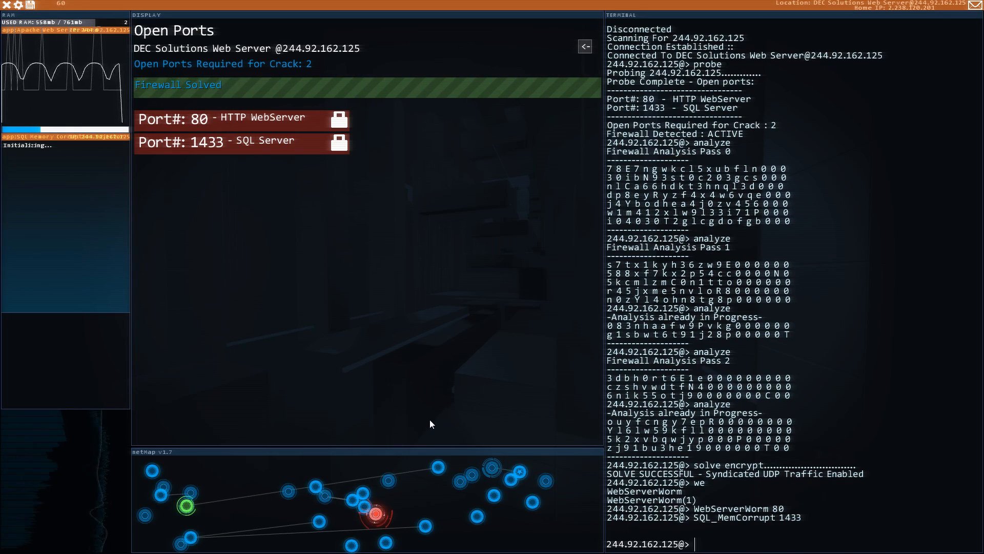
{"action": "type", "text": "PortHack"}
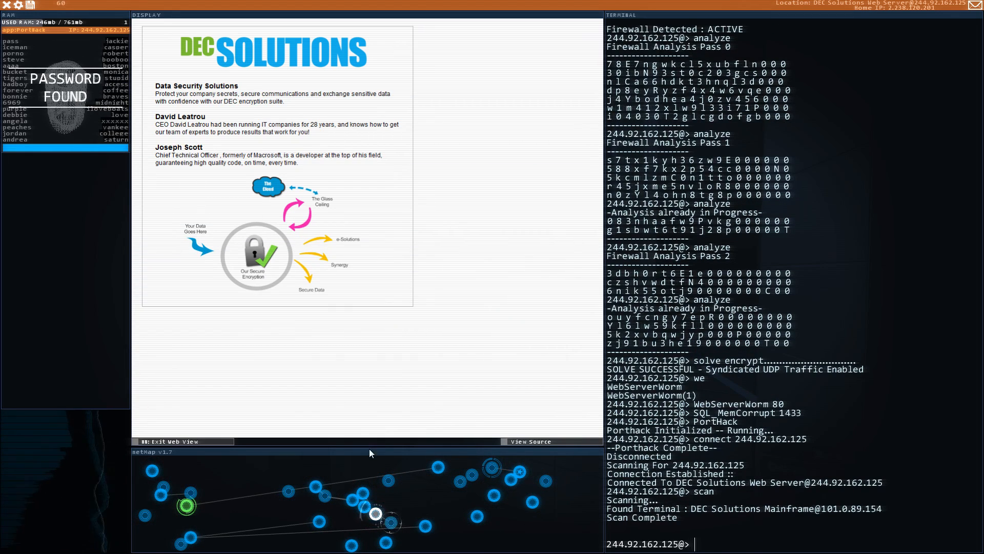
Step: Connect to 101.0.89.154, open FTP, SMTP, SSH, web and SQL ports, then PortHack and list files
{"action": "left_click", "coordinate": [390, 529]}
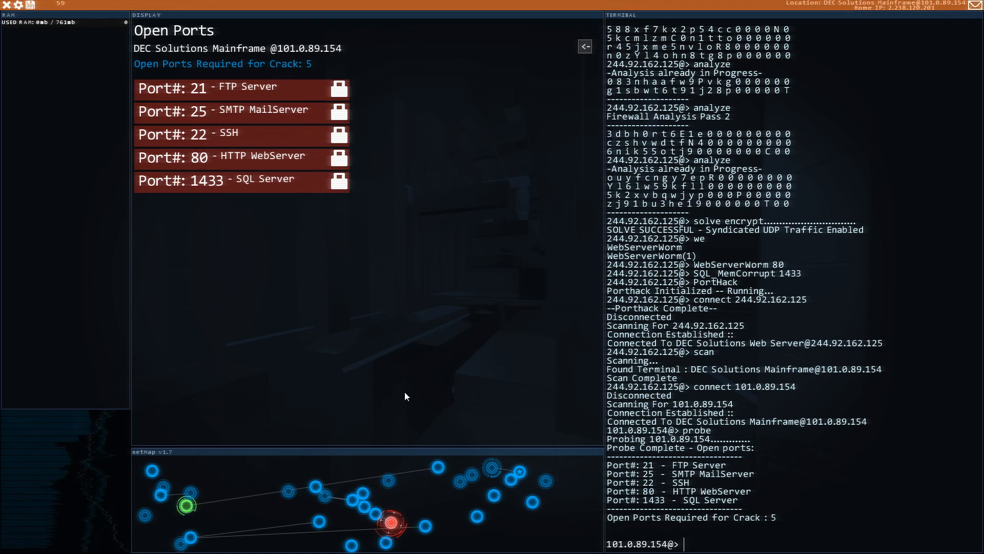
{"action": "type", "text": "ft"}
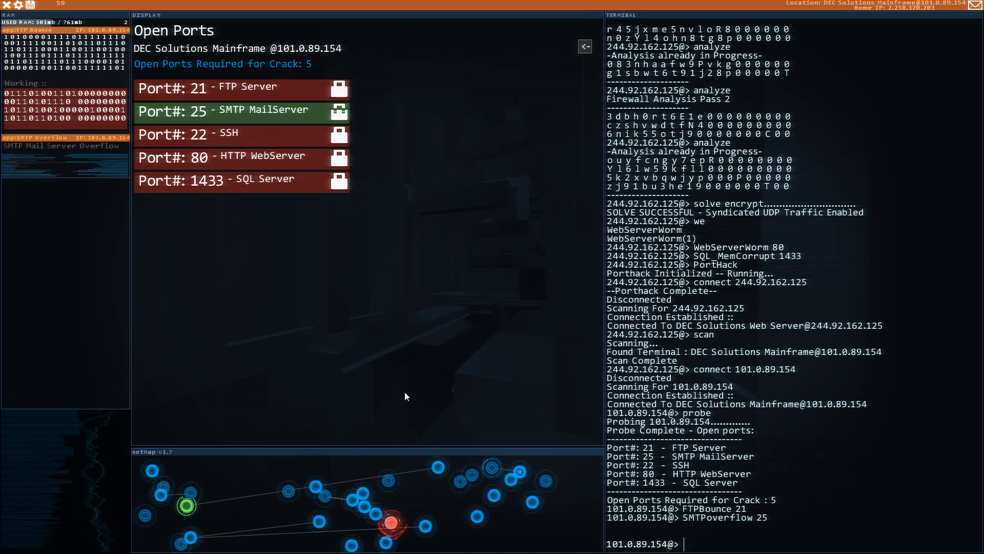
{"action": "type", "text": "SSHcrack 22"}
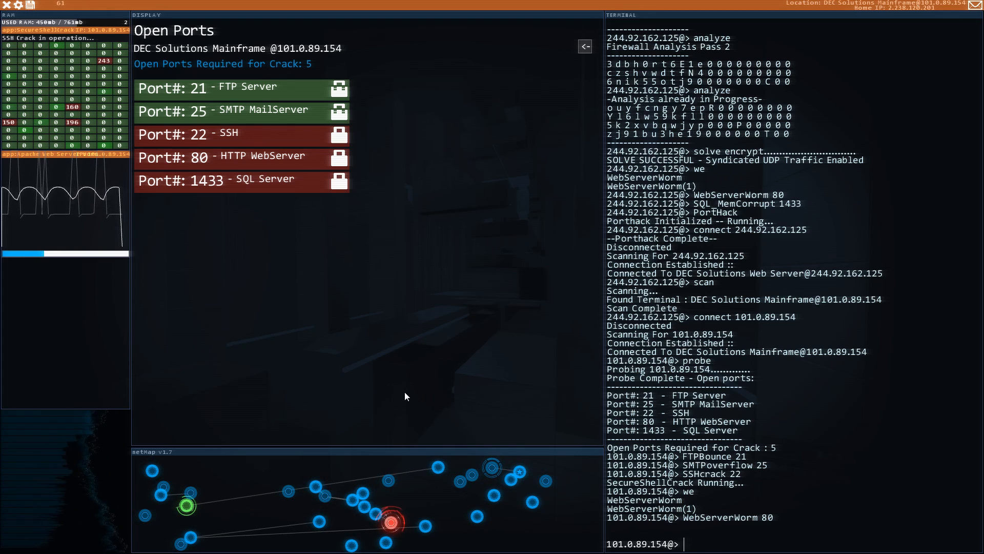
{"action": "type", "text": "sq"}
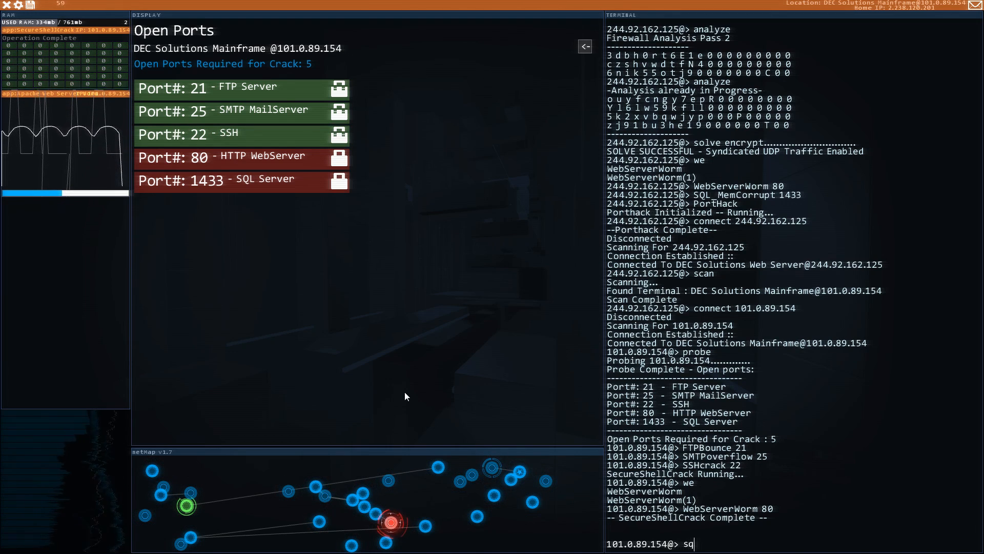
{"action": "type", "text": "QL_MemCorrupt 1433"}
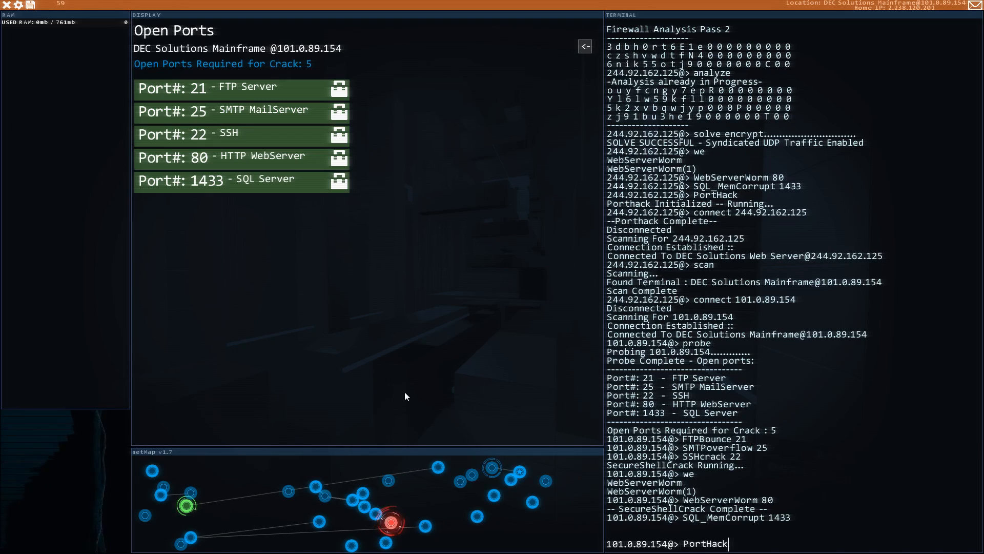
{"action": "key", "text": "Return"}
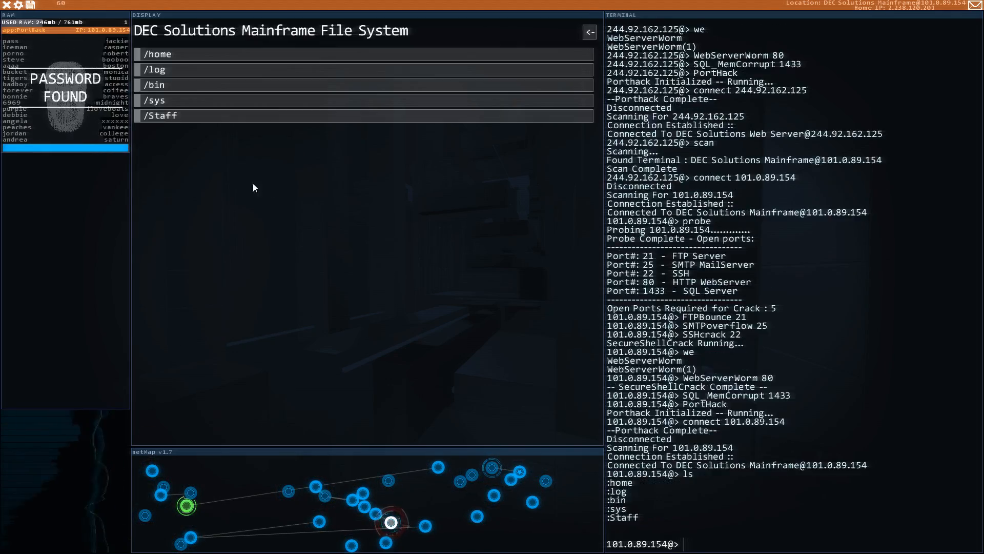
Step: Copy Decypher.exe from Staff/A.Carey, rm * the mainframe log folder and disconnect
{"action": "left_click", "coordinate": [182, 162]}
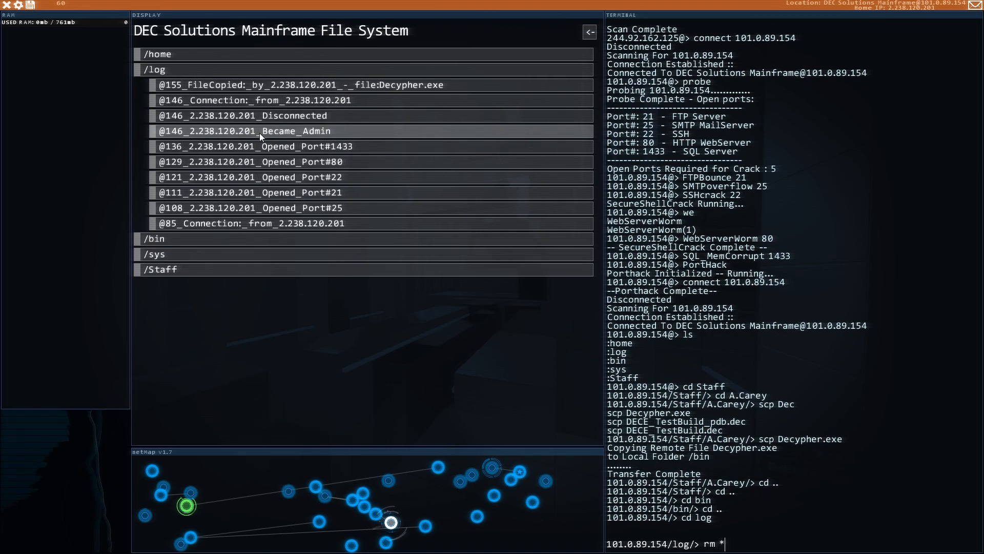
{"action": "key", "text": "Enter"}
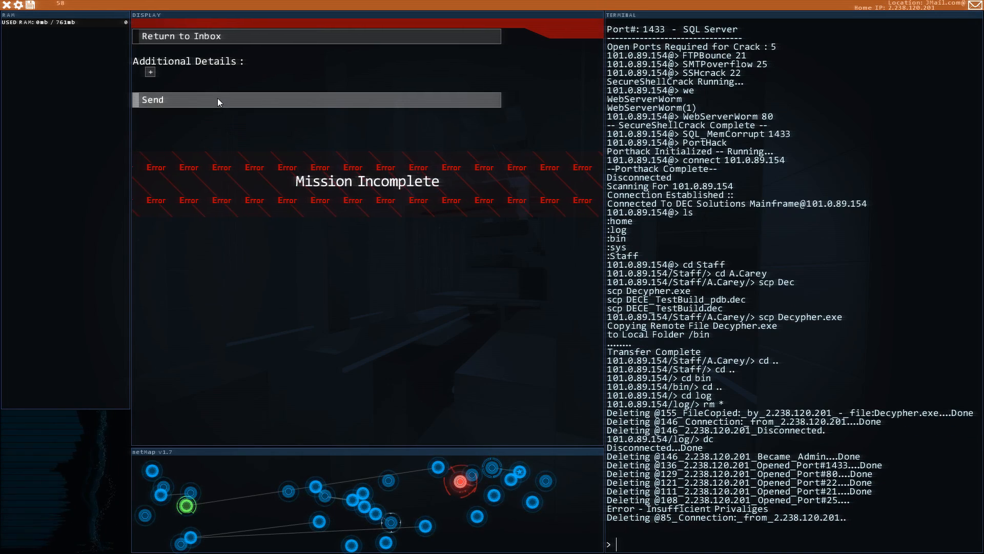
Step: On the Crossroads Server decrypt encrypt_source.dec with Decypher and upload the .cs to the drop server
{"action": "left_click", "coordinate": [181, 36]}
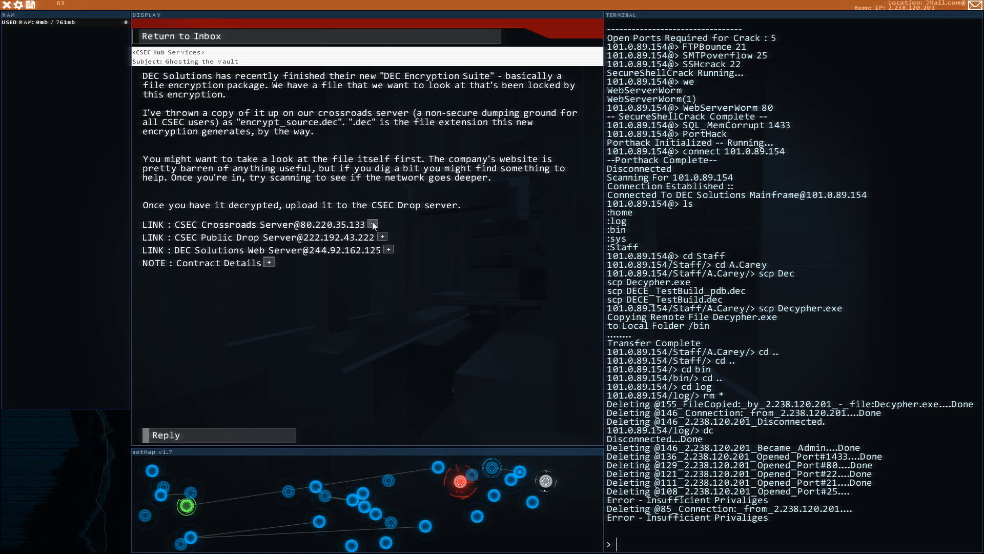
{"action": "left_click", "coordinate": [374, 224]}
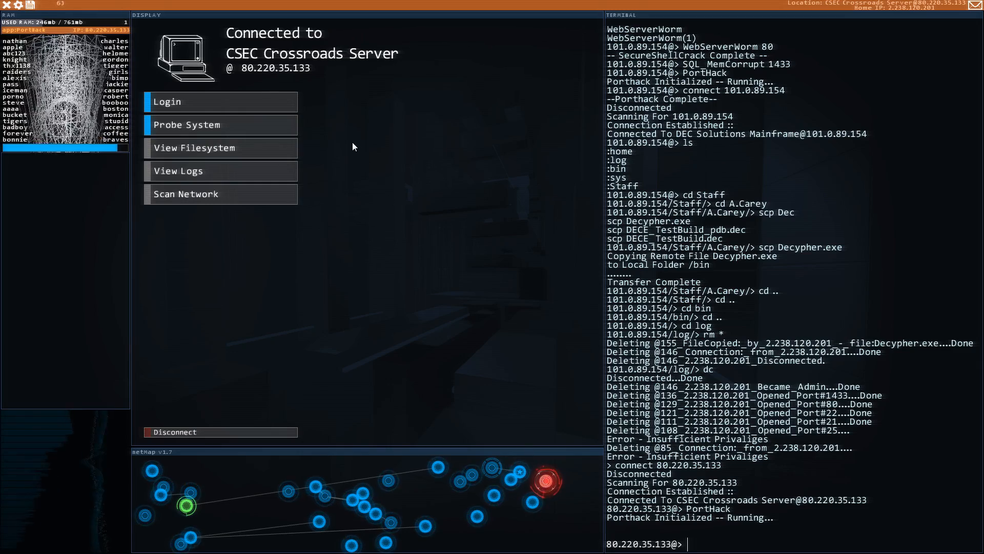
{"action": "left_click", "coordinate": [220, 148]}
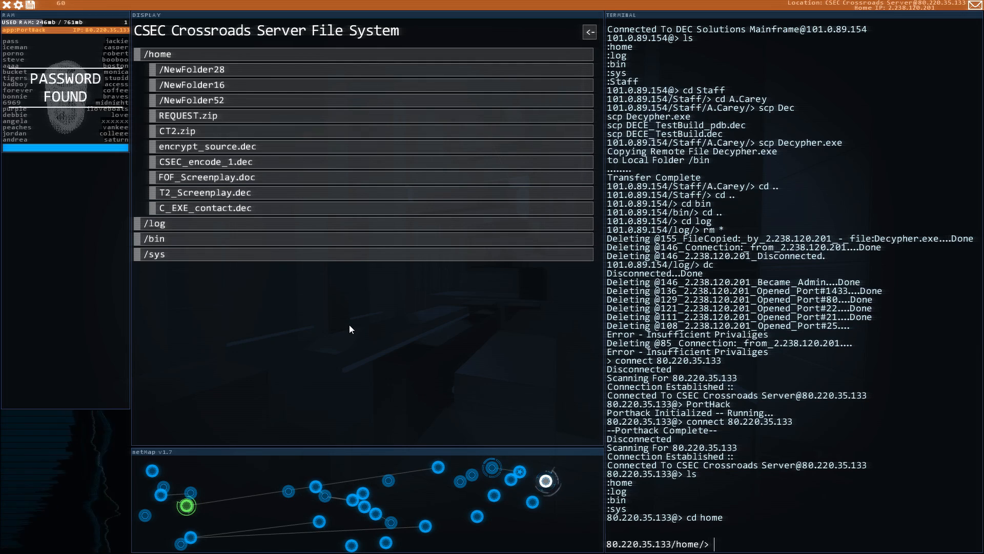
{"action": "type", "text": "Decypher encrypt_source.dec"}
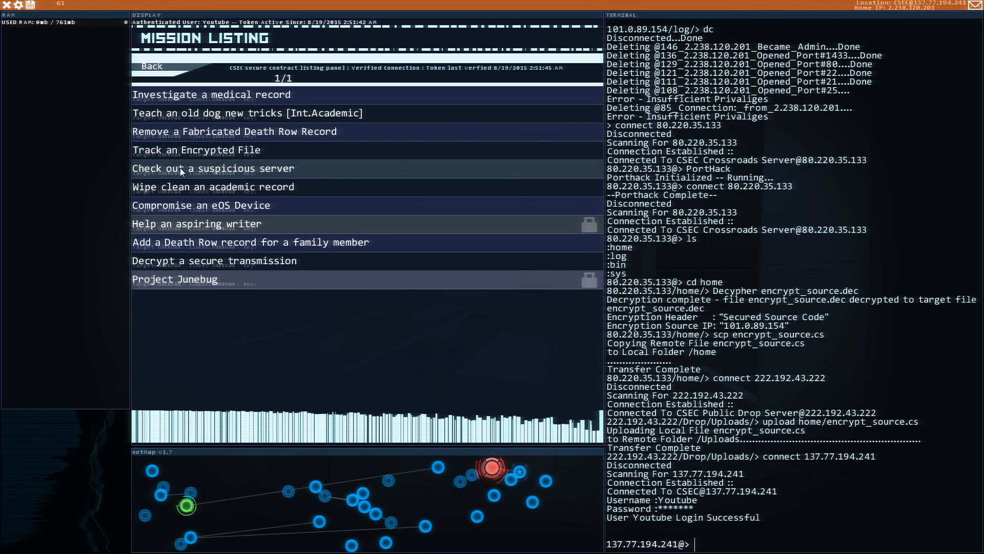
Step: Take the suspicious server contract and connect to Joseph Scott's Battlestation, probing its ports
{"action": "left_click", "coordinate": [197, 149]}
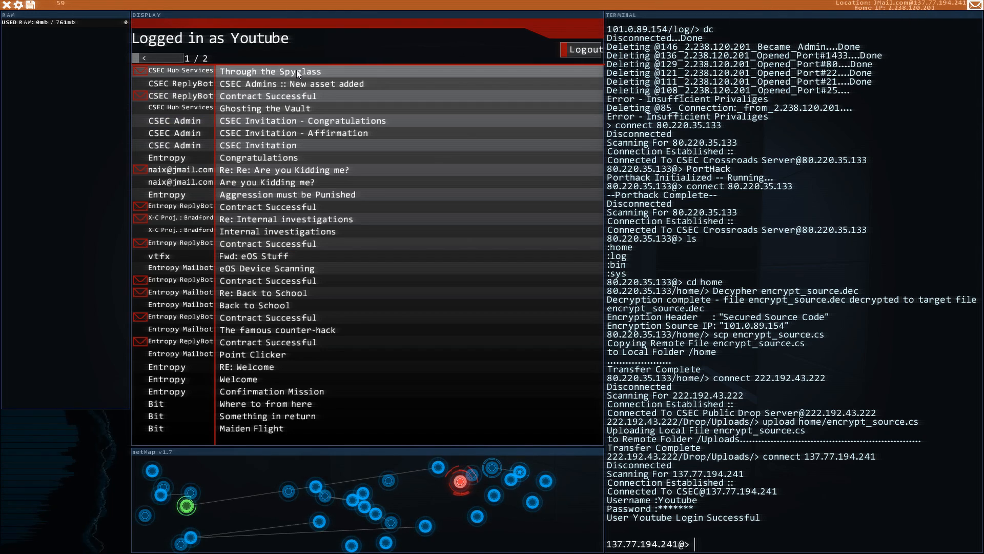
{"action": "left_click", "coordinate": [290, 72]}
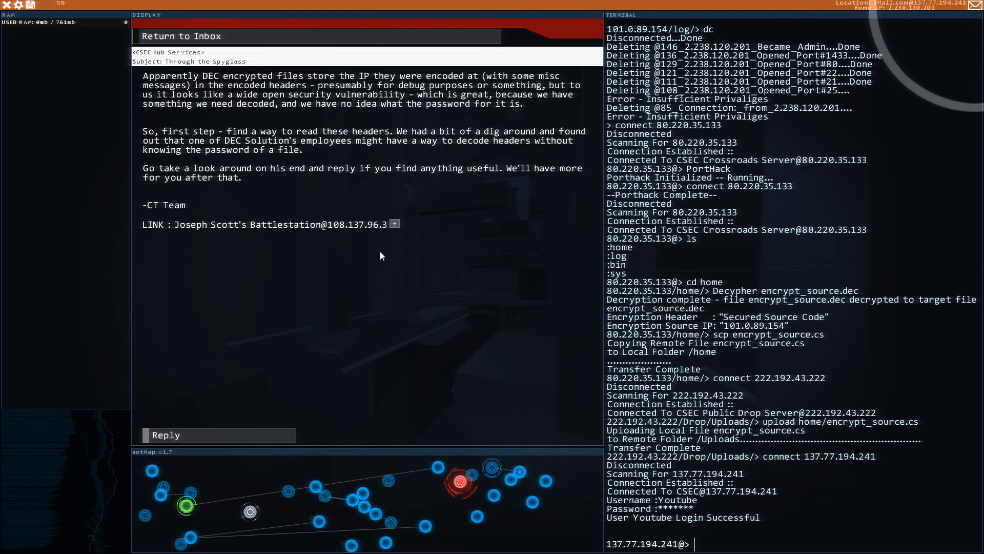
{"action": "left_click", "coordinate": [394, 223]}
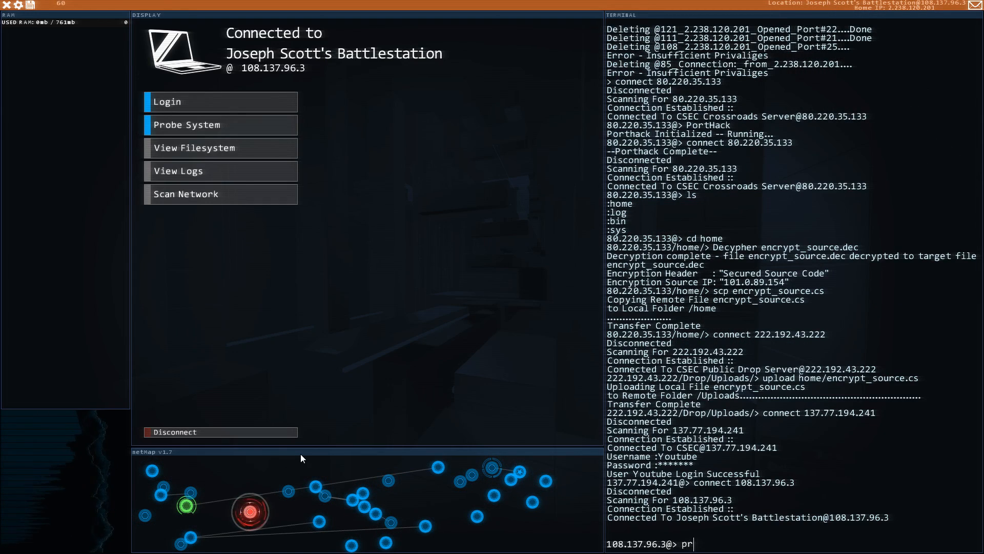
{"action": "key", "text": "Enter"}
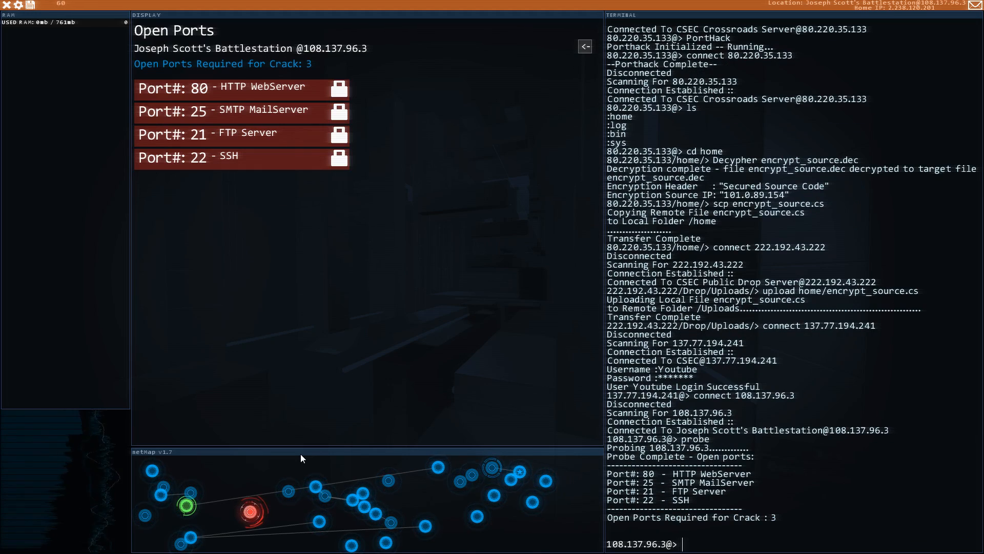
Step: Open ports with WebServerWorm 80, FTPBounce 21, SSHcrack 22 and gain admin via PortHack
{"action": "type", "text": "WebServerWorm 80"}
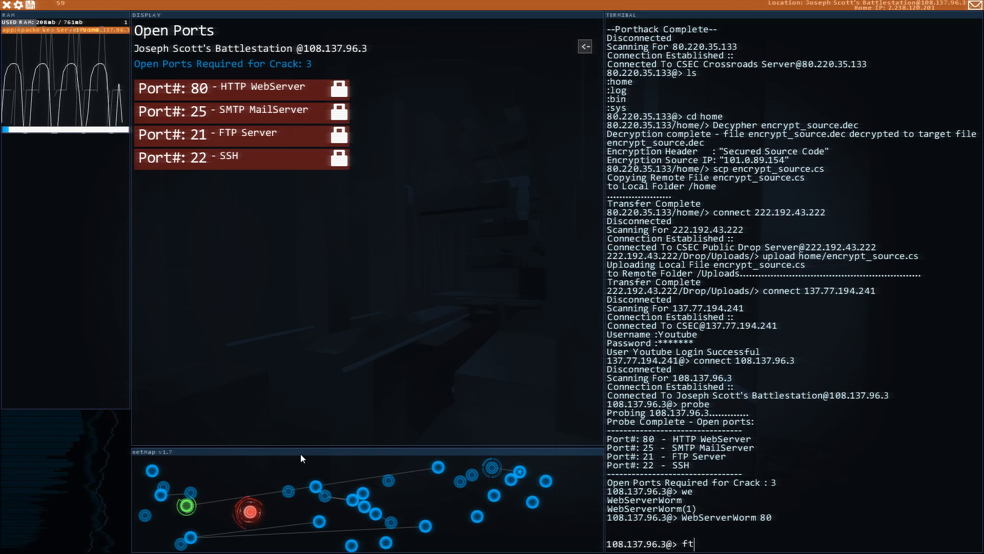
{"action": "type", "text": "FTPBounce 21"}
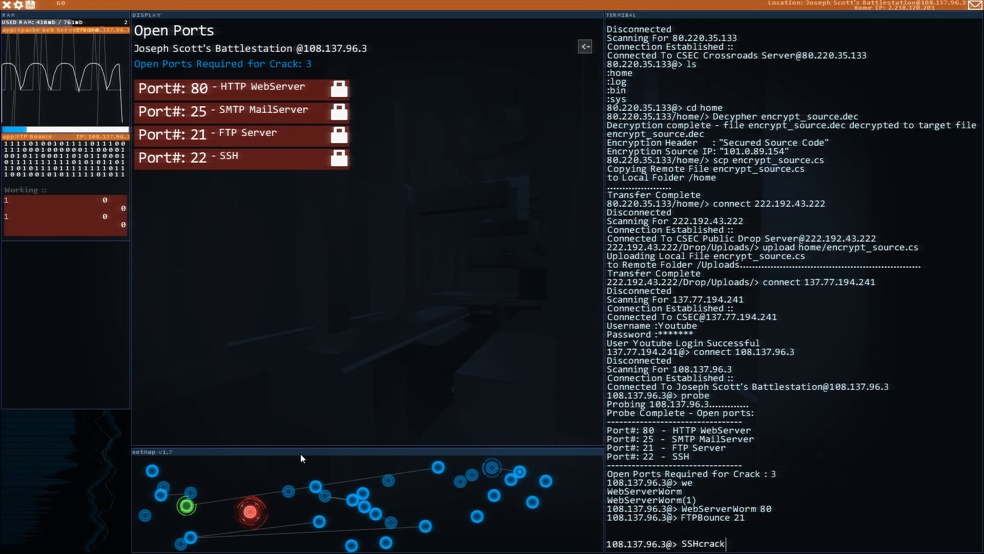
{"action": "type", "text": "22"}
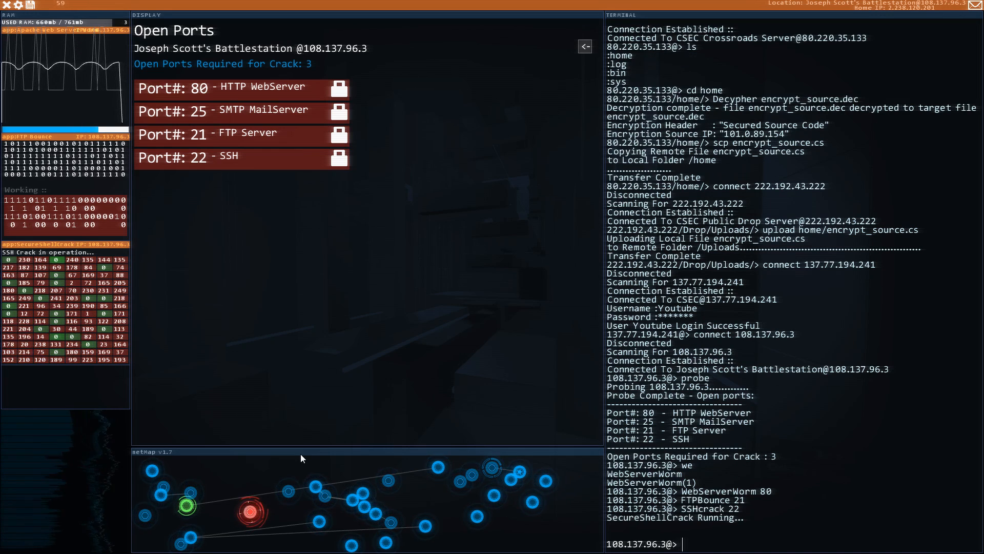
{"action": "type", "text": "PortHack"}
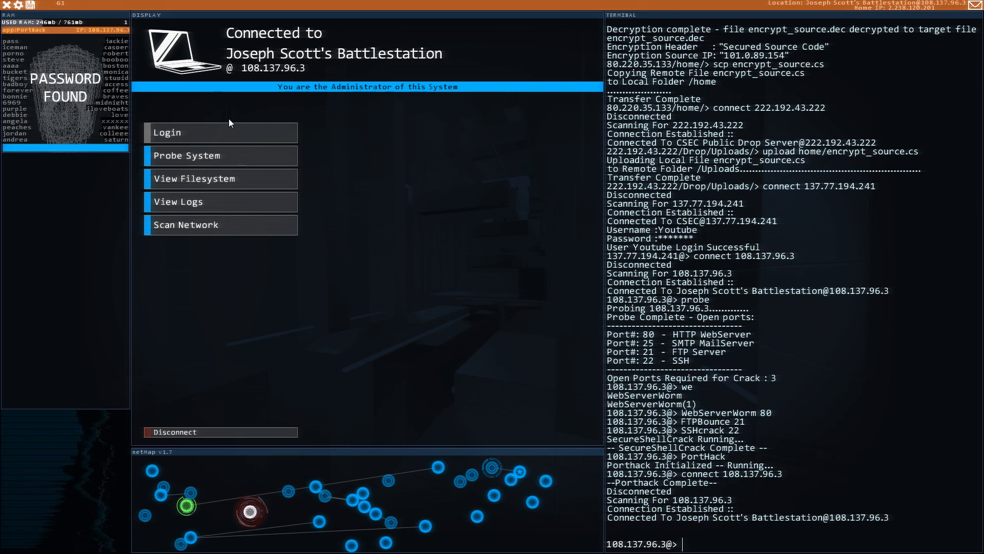
Step: Browse to home/work on the battlestation and scp DECHead.exe to the local machine
{"action": "left_click", "coordinate": [220, 178]}
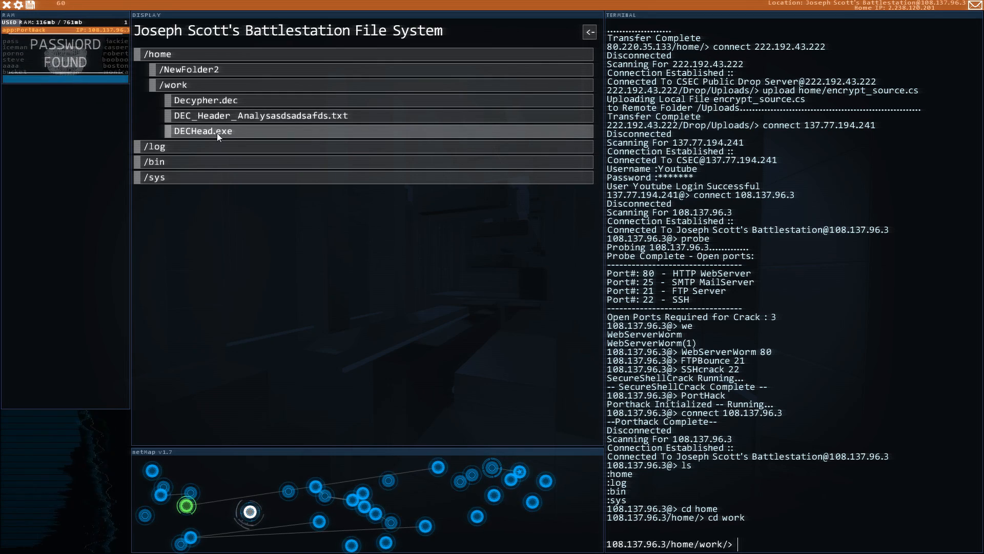
{"action": "type", "text": "scp dech"}
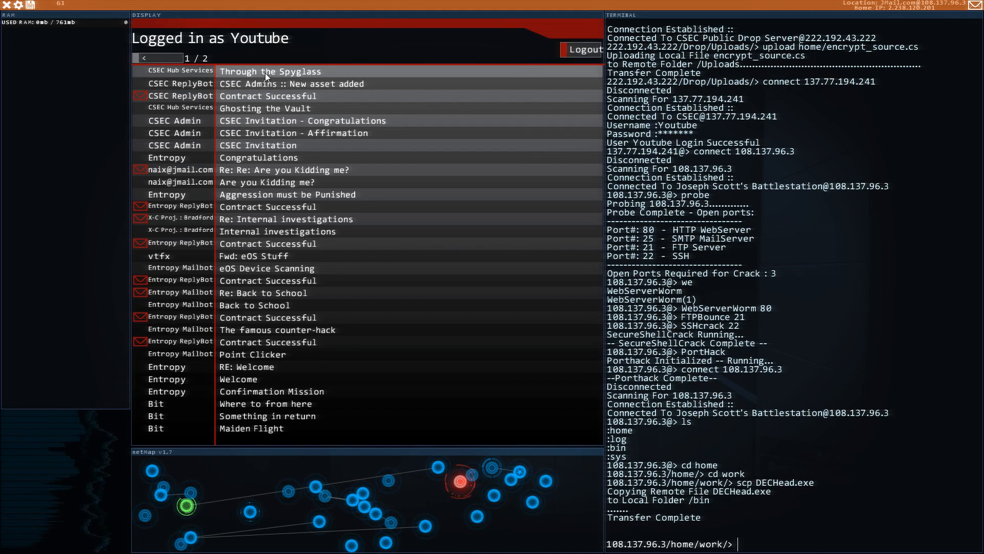
Step: Read the RE: Through the Spyglass reply about the renamed CSEC_encode_1.dec file
{"action": "left_click", "coordinate": [270, 72]}
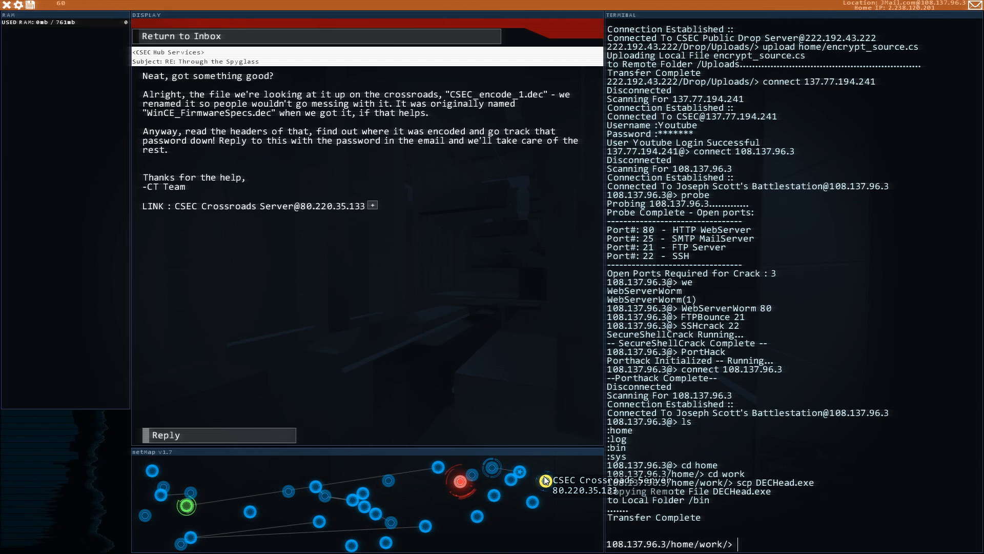
Step: Run DECHead on CSEC_encode_1.dec in Crossroads /home, revealing source IP 168.61.82.245
{"action": "left_click", "coordinate": [544, 480]}
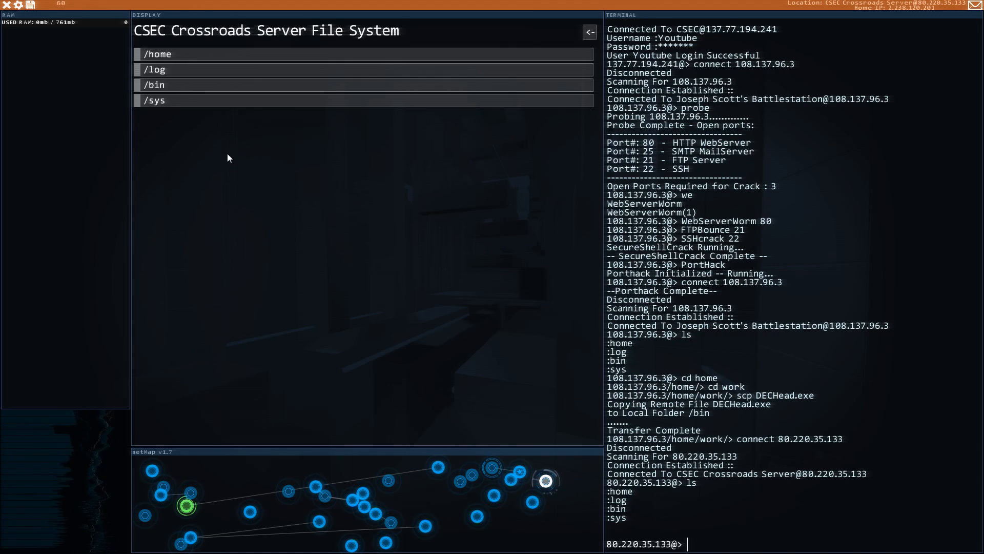
{"action": "left_click", "coordinate": [184, 53]}
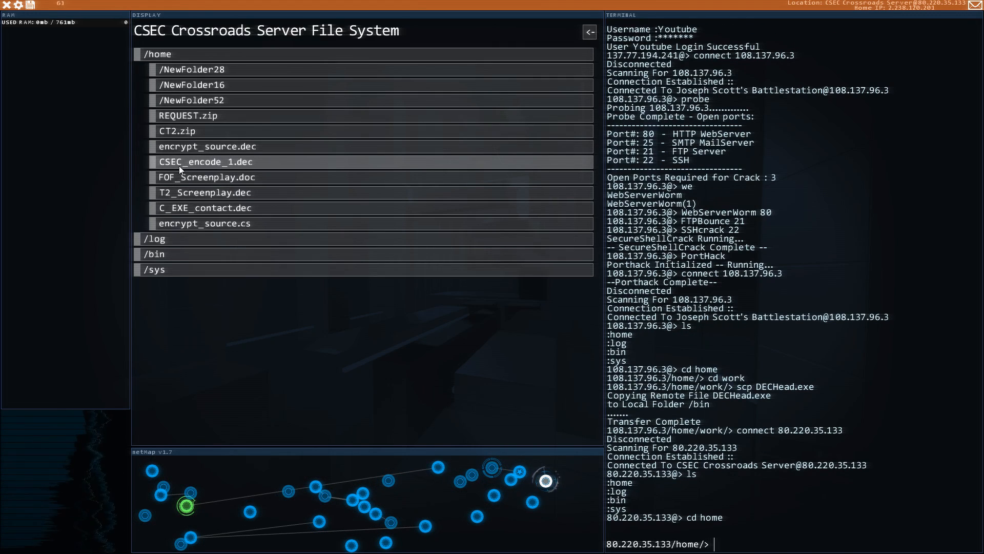
{"action": "type", "text": "DECHead"}
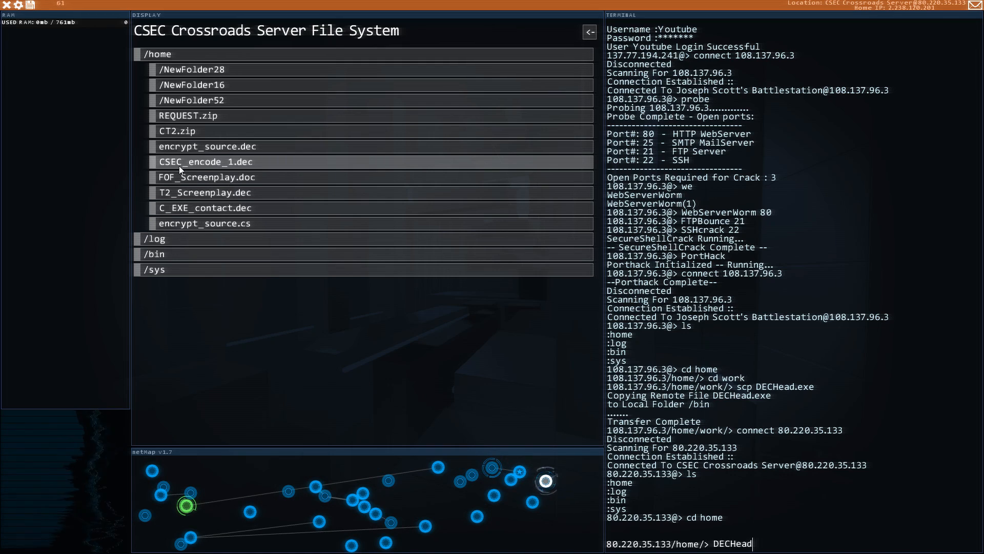
{"action": "type", "text": "s"}
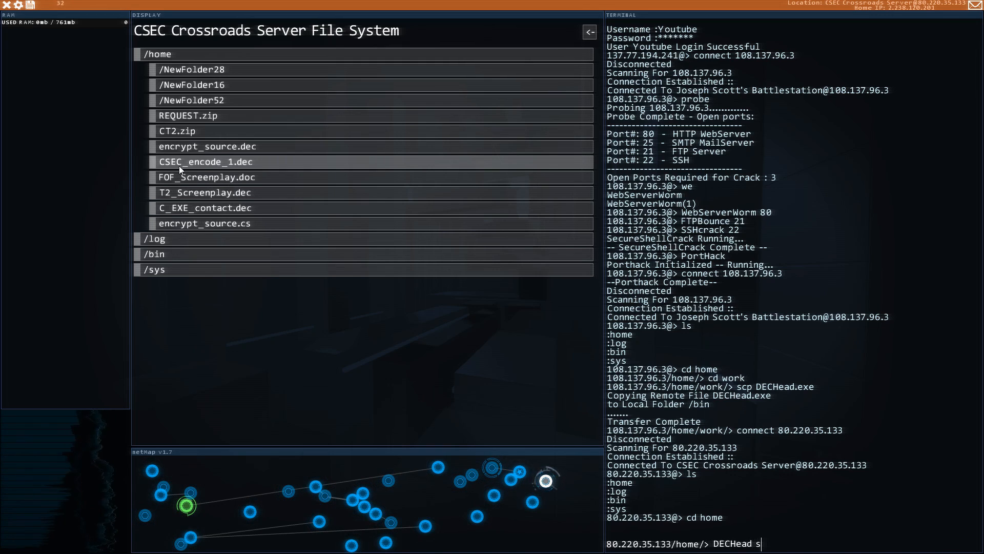
{"action": "left_click", "coordinate": [205, 162]}
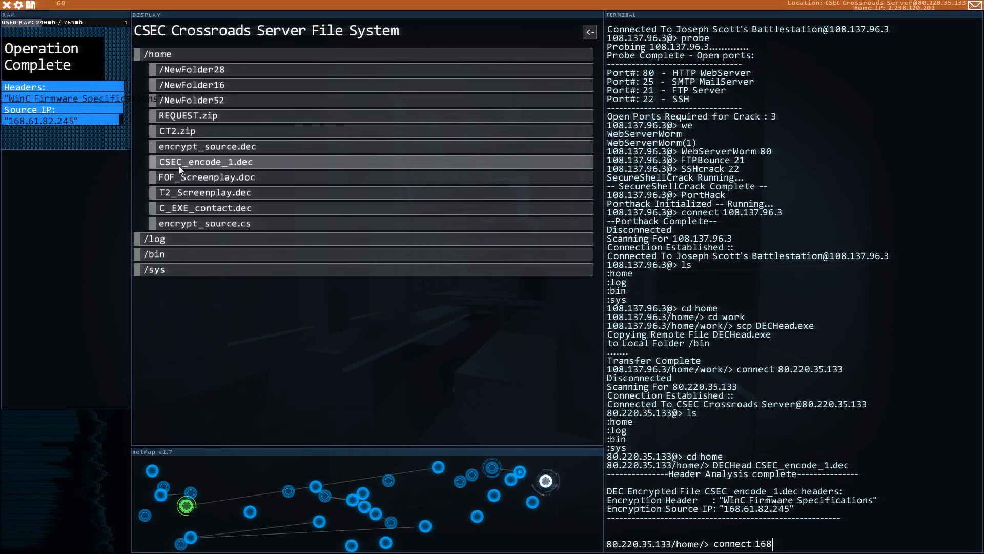
Step: Connect to 168.61.82.245, crack SQL 1433, FTP 21 and web 80 ports, then PortHack for admin
{"action": "type", "text": ".61.82.245"}
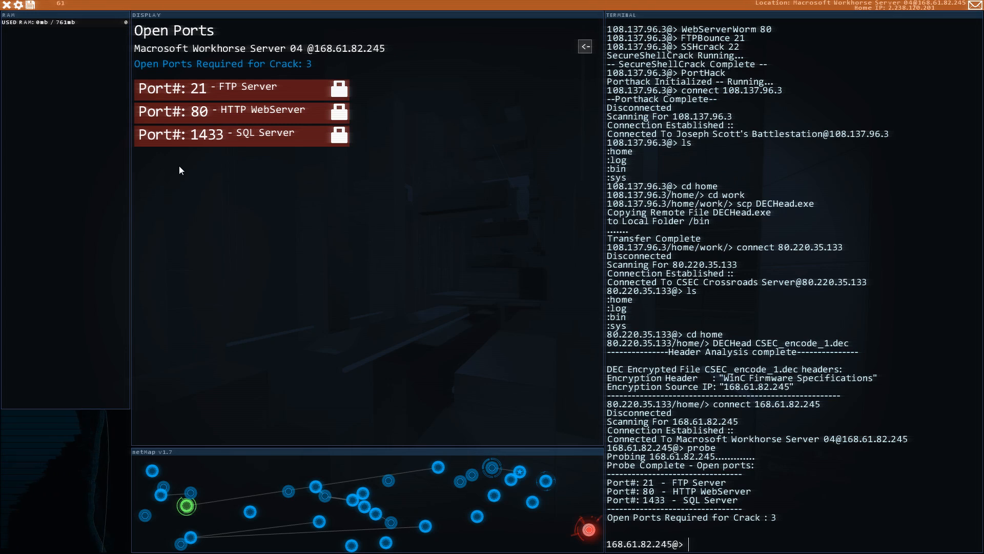
{"action": "type", "text": "SQL_MemCorrupt 1433"}
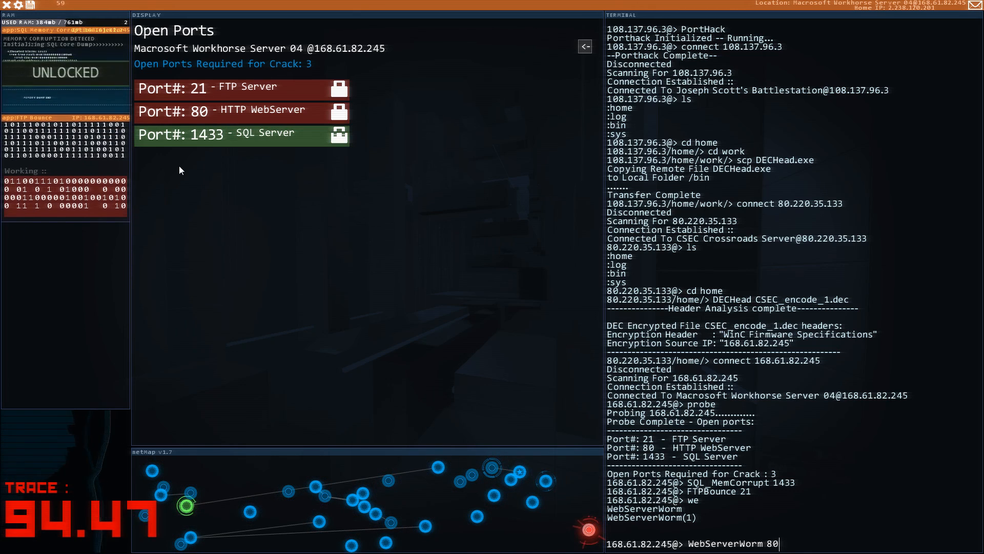
{"action": "type", "text": "po"}
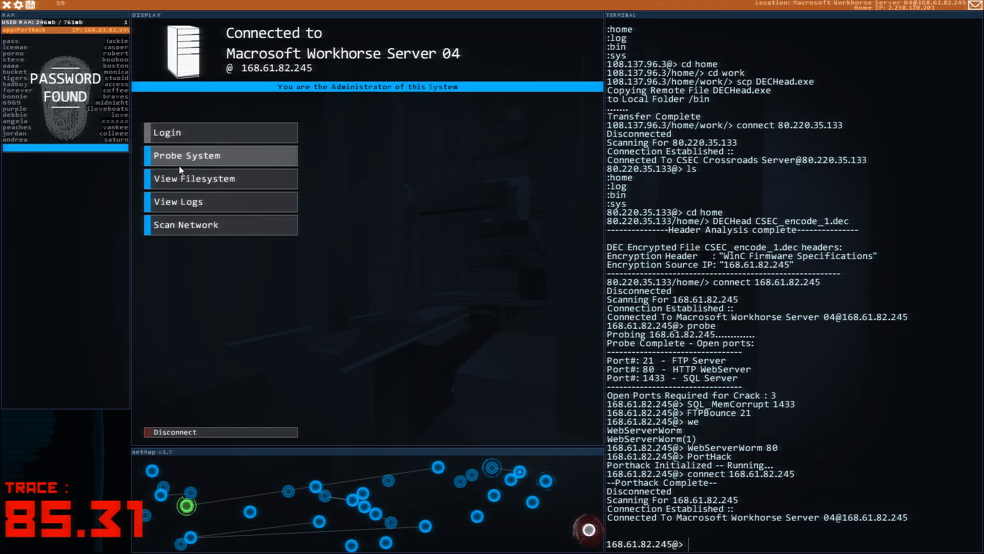
{"action": "left_click", "coordinate": [195, 178]}
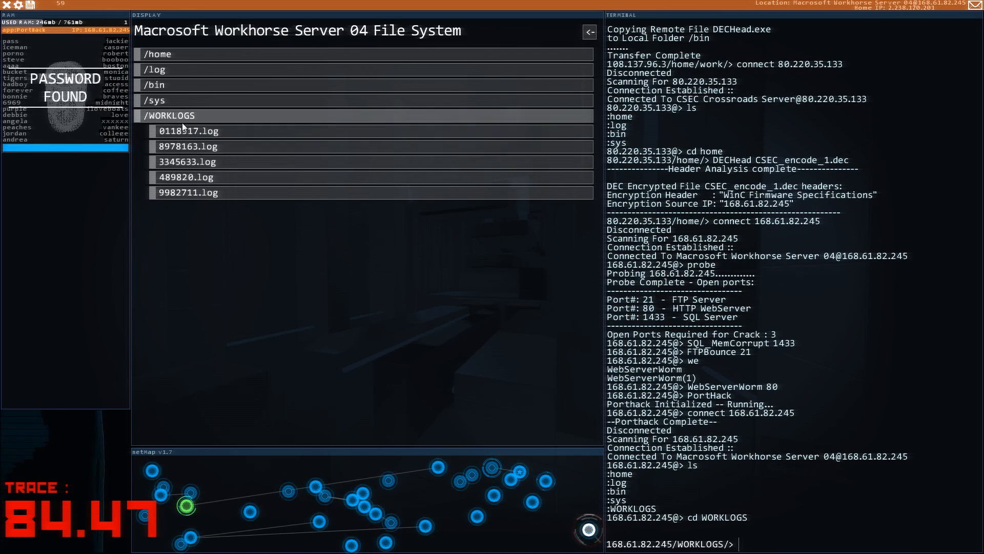
{"action": "left_click", "coordinate": [187, 162]}
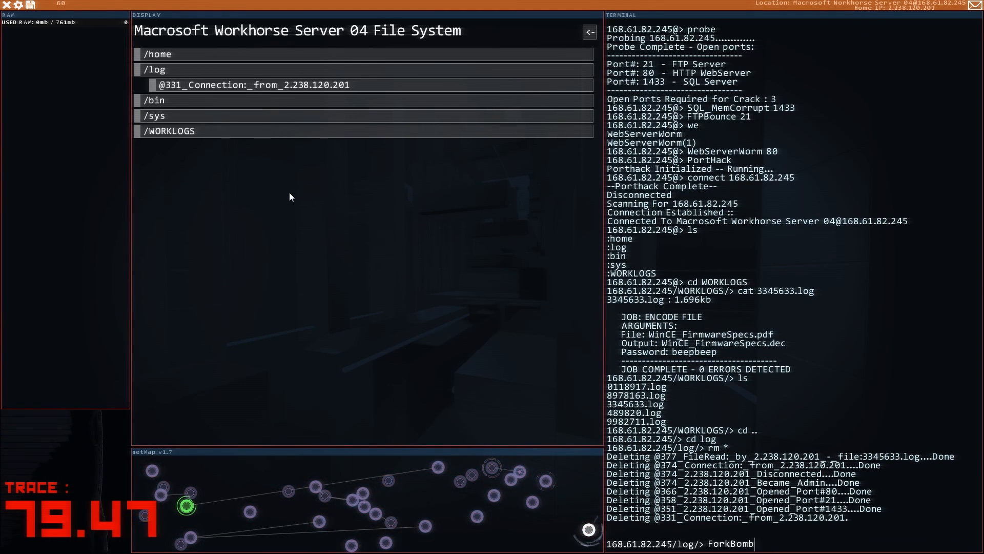
{"action": "key", "text": "Return"}
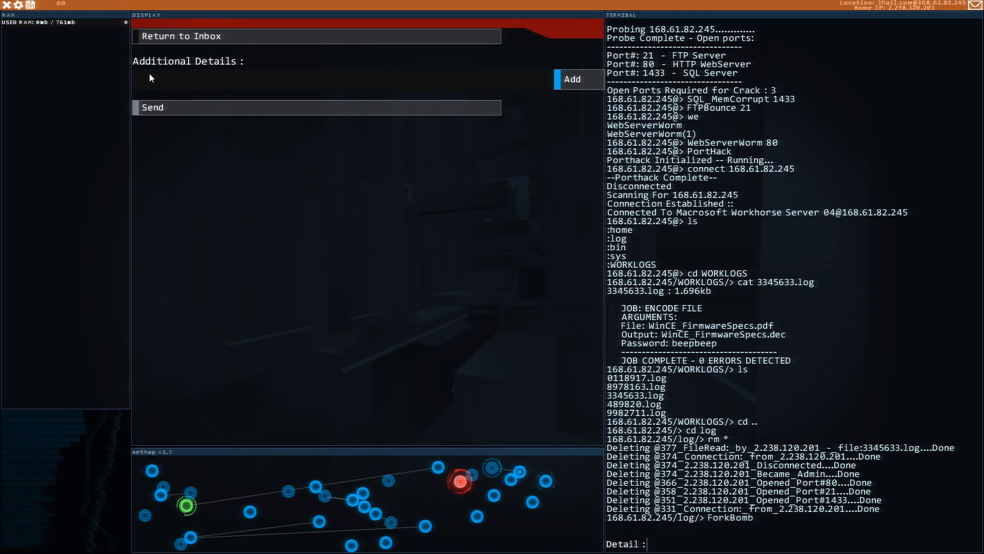
{"action": "type", "text": "beepbee"}
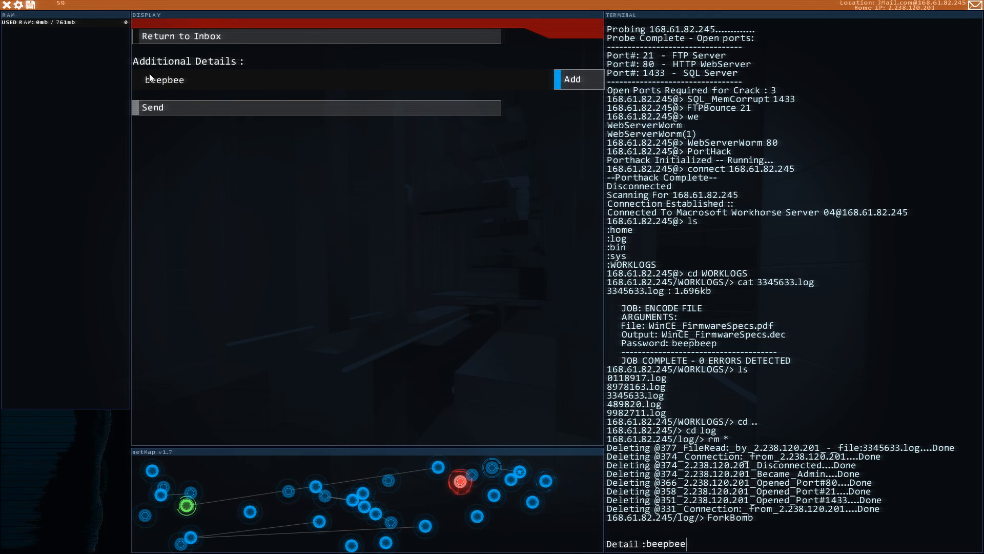
{"action": "left_click", "coordinate": [572, 79]}
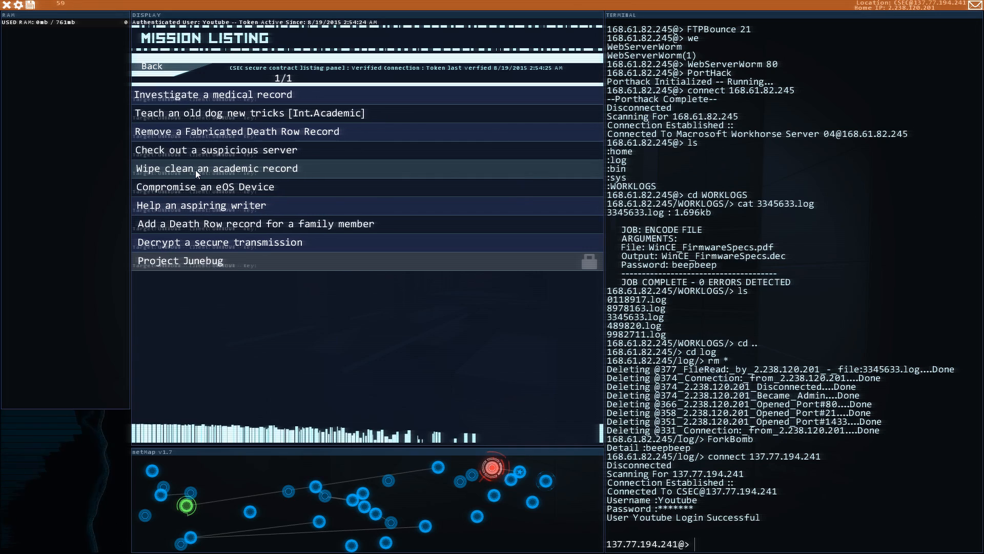
{"action": "mouse_move", "coordinate": [160, 160]}
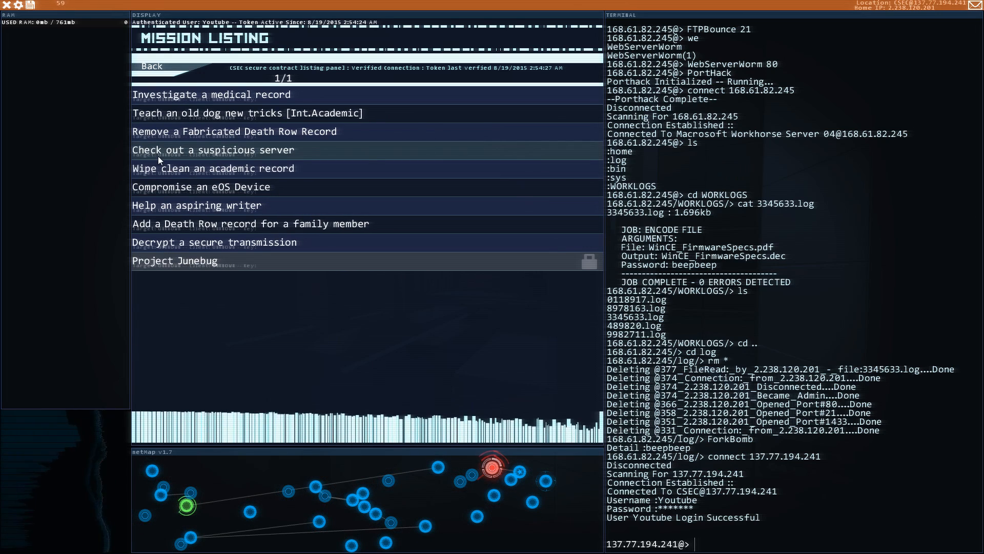
Step: Take the suspicious-server contract, connect to 88.167.57.65 and probe ports 80, 22 and 1433
{"action": "left_click", "coordinate": [213, 149]}
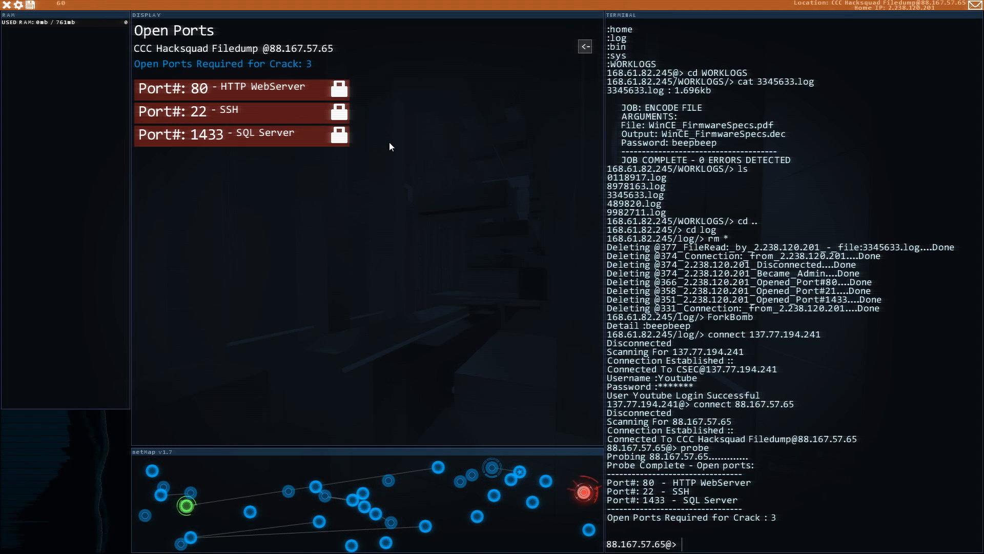
{"action": "mouse_move", "coordinate": [583, 46]}
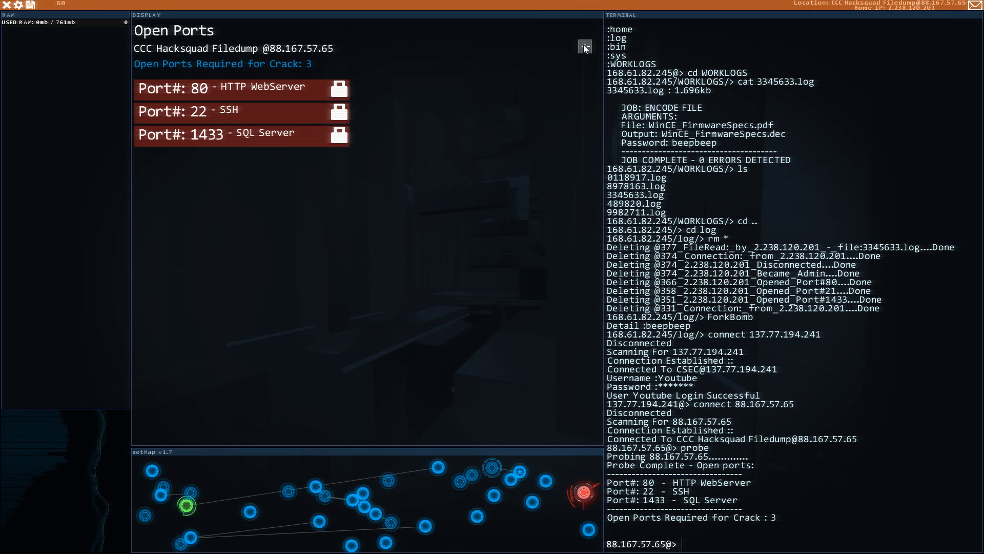
{"action": "left_click", "coordinate": [584, 46]}
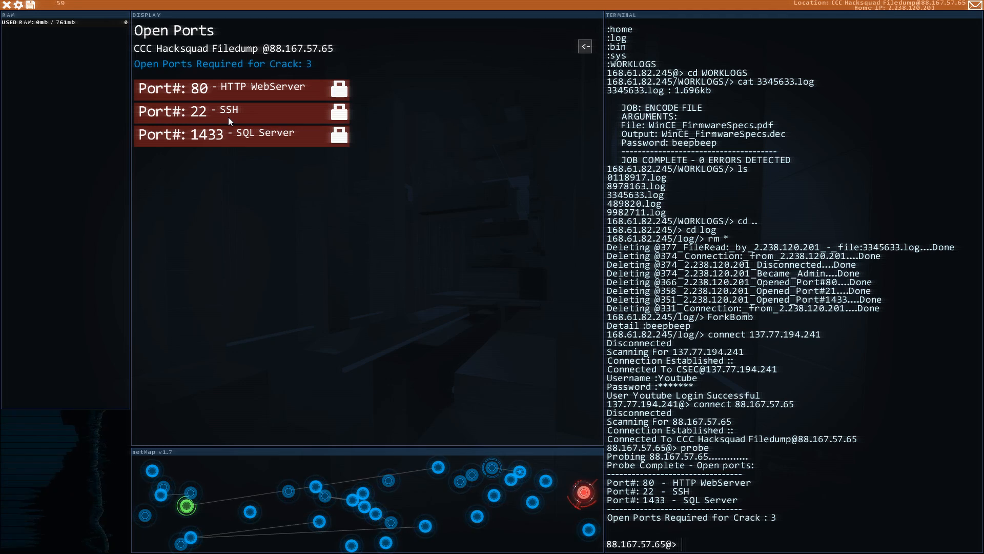
{"action": "left_click", "coordinate": [584, 46]}
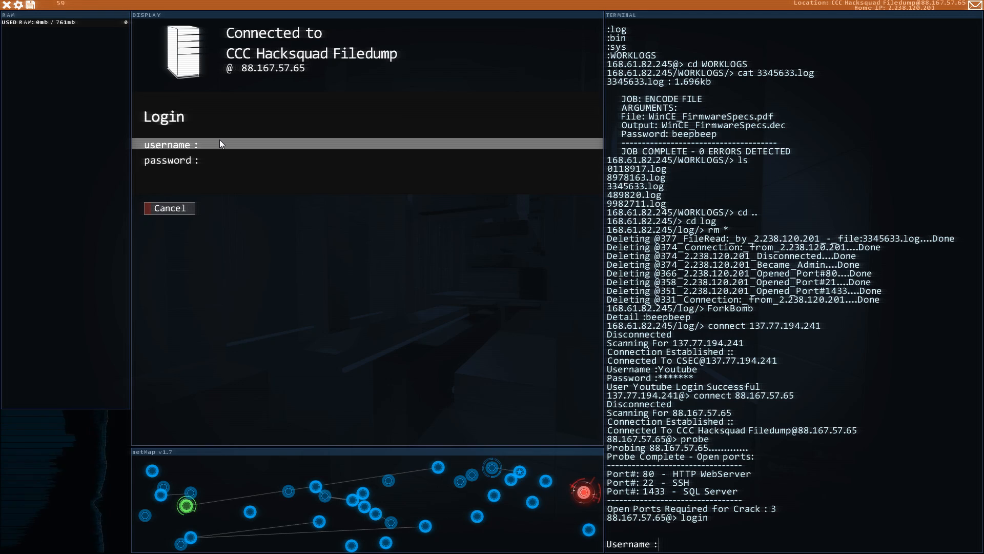
Step: Log in as admin, browse home and sys, copy Honey_x-server.sys and wipe the logs
{"action": "type", "text": "admin"}
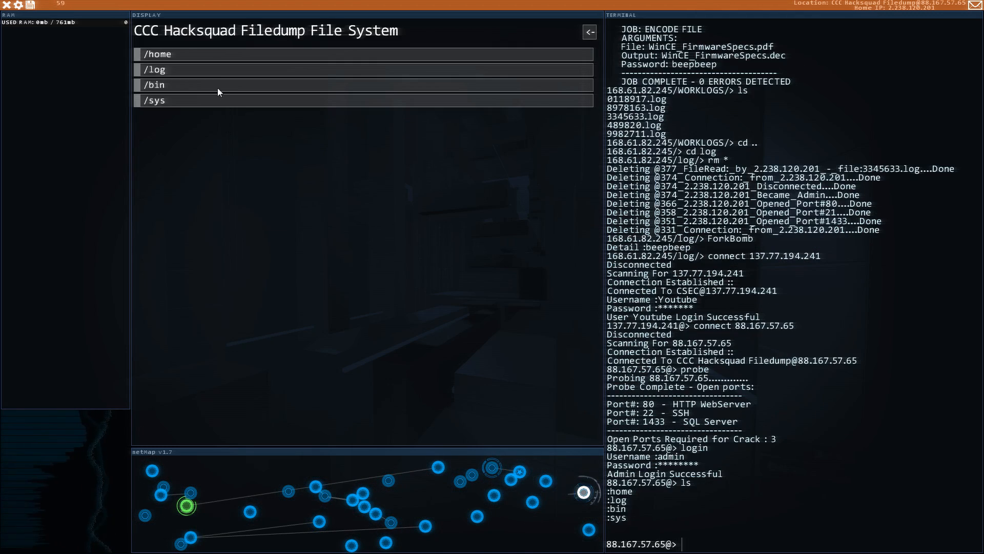
{"action": "left_click", "coordinate": [159, 53]}
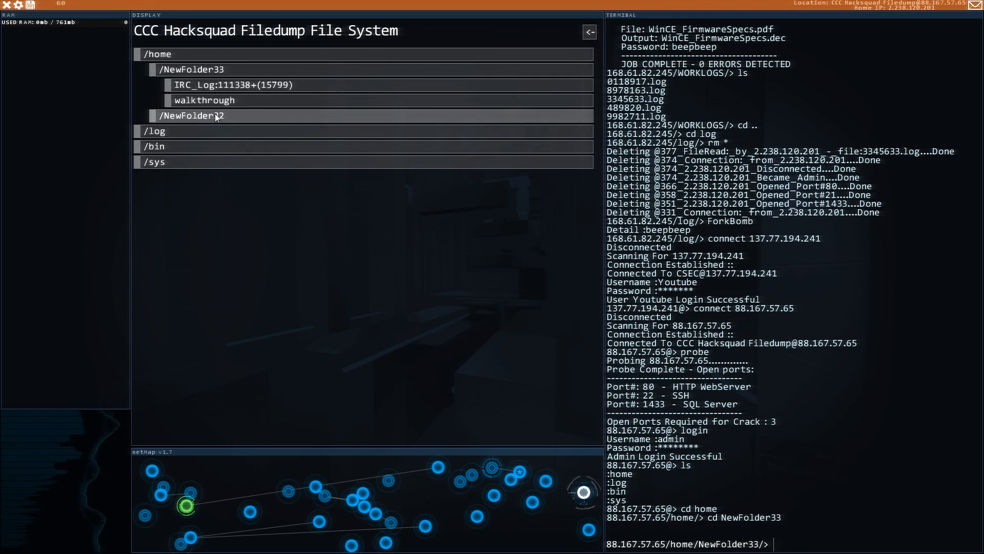
{"action": "left_click", "coordinate": [193, 115]}
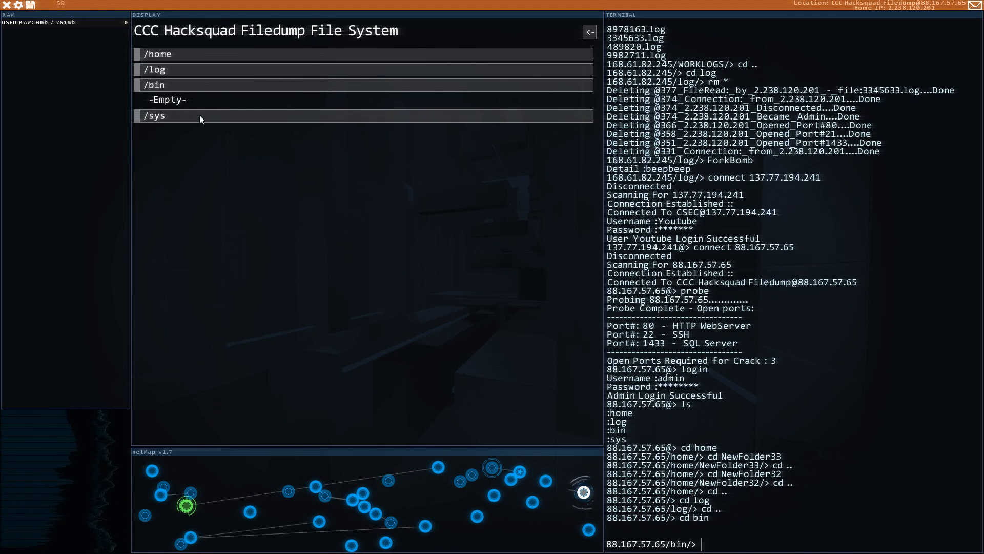
{"action": "left_click", "coordinate": [155, 115]}
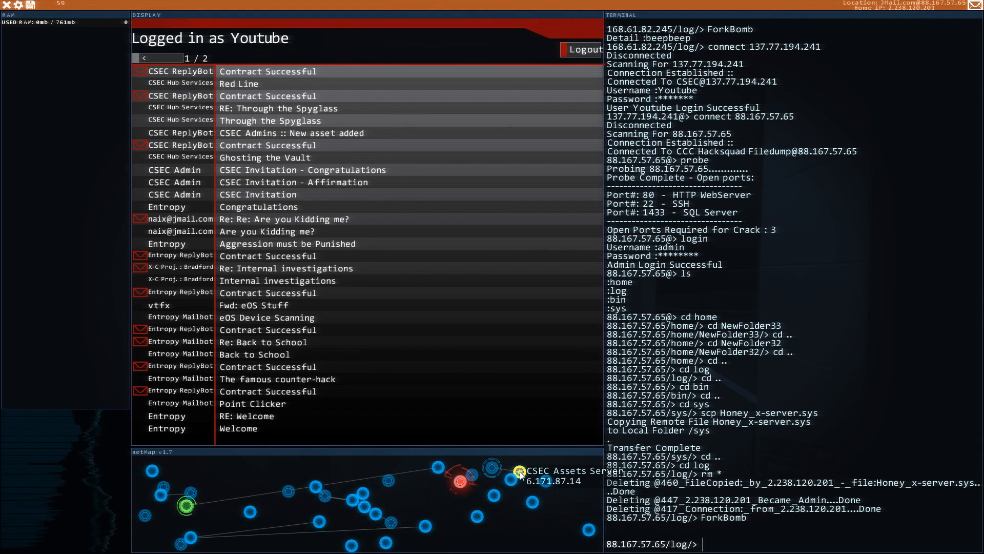
Step: Fetch ThemeChanger.exe from the CSEC Assets Server and activate the Honey_x-server.sys theme
{"action": "left_click", "coordinate": [516, 470]}
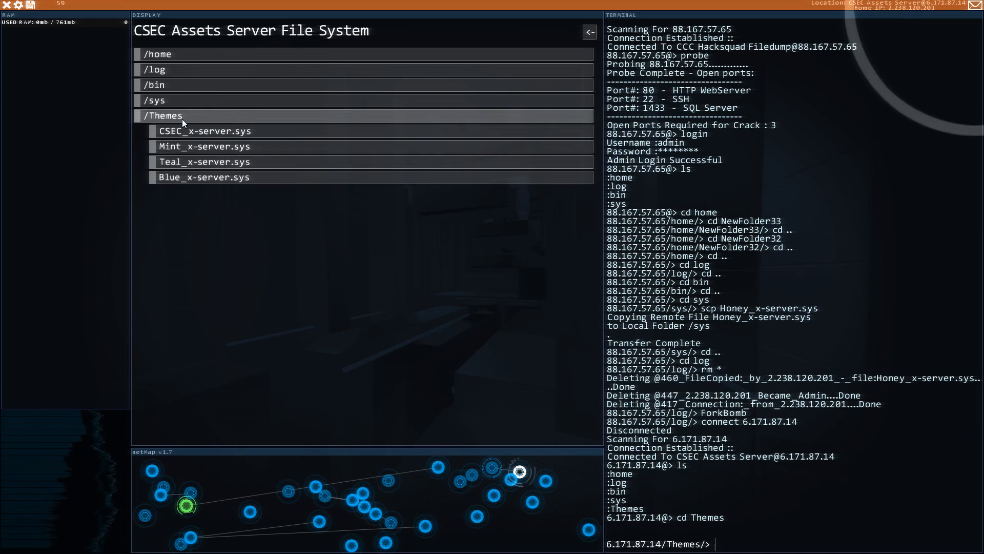
{"action": "left_click", "coordinate": [164, 84]}
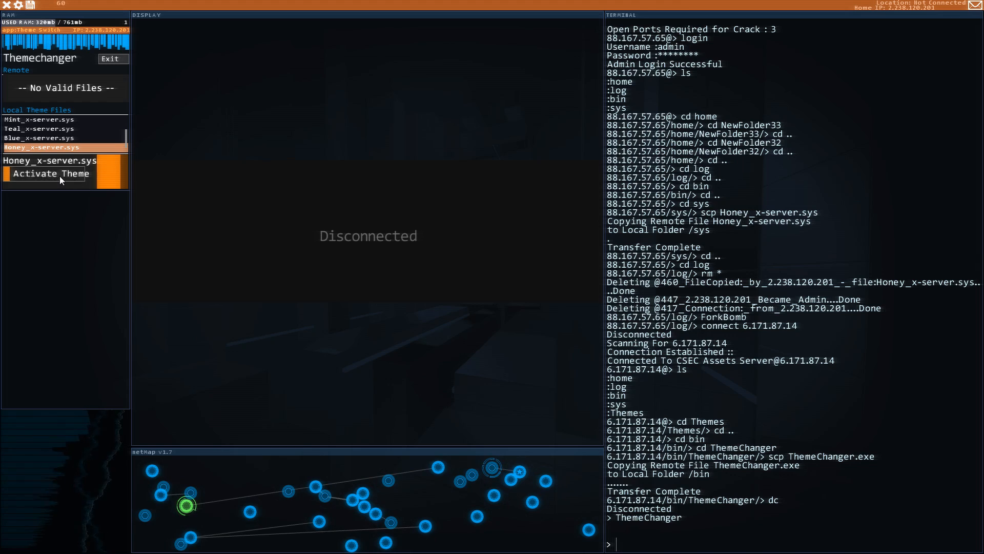
{"action": "left_click", "coordinate": [51, 173]}
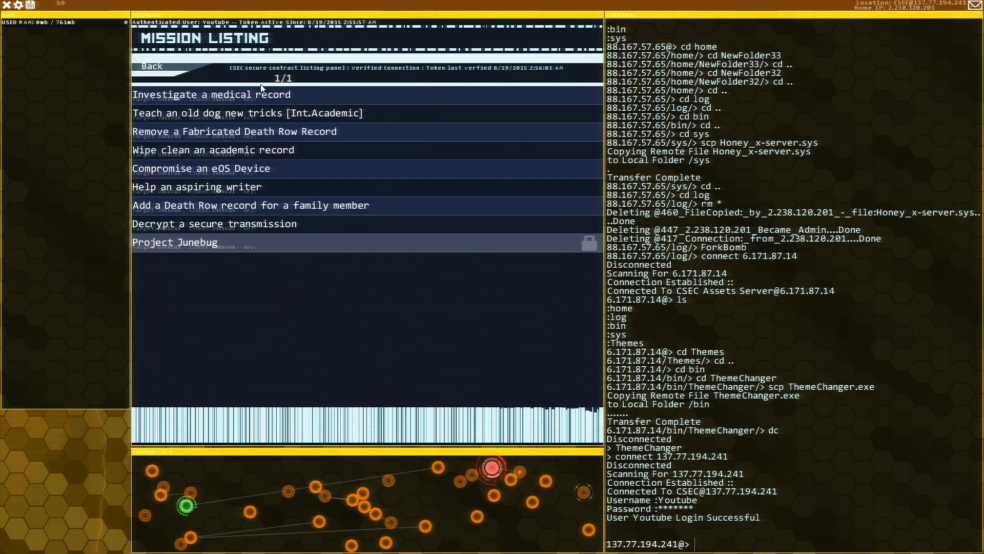
{"action": "mouse_move", "coordinate": [186, 232]}
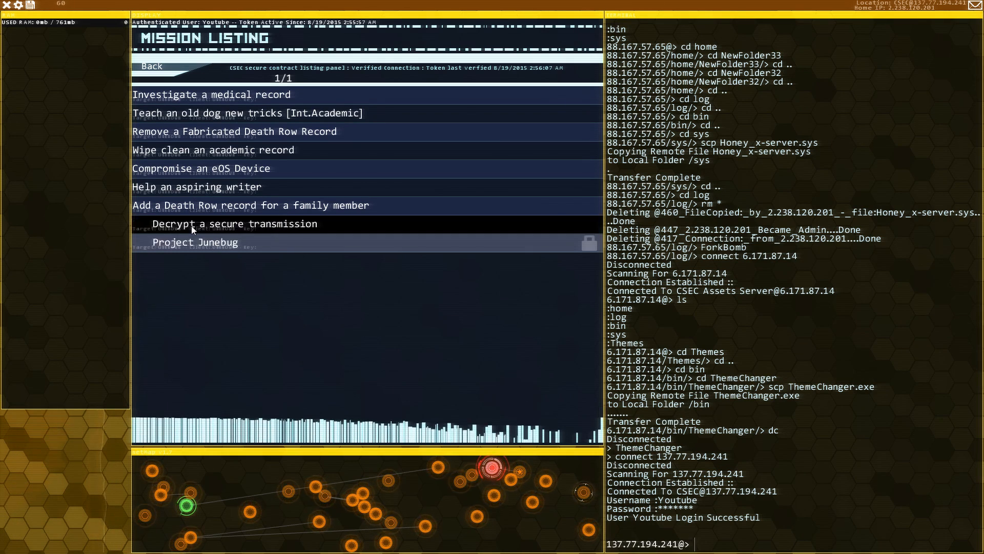
Step: Accept 'Decrypt a secure transmission' and read its 'Two ships in the night' email
{"action": "left_click", "coordinate": [230, 224]}
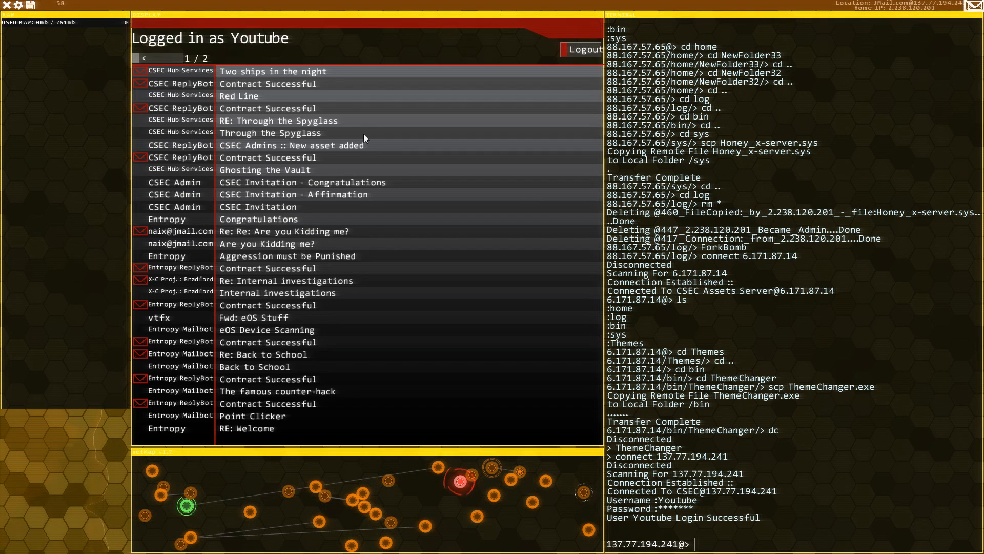
{"action": "left_click", "coordinate": [273, 72]}
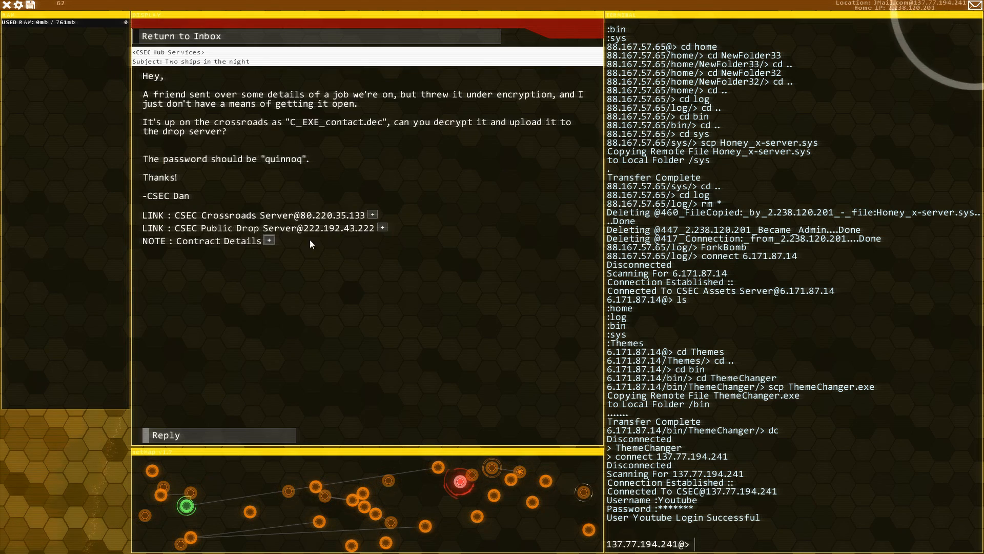
{"action": "mouse_move", "coordinate": [359, 220]}
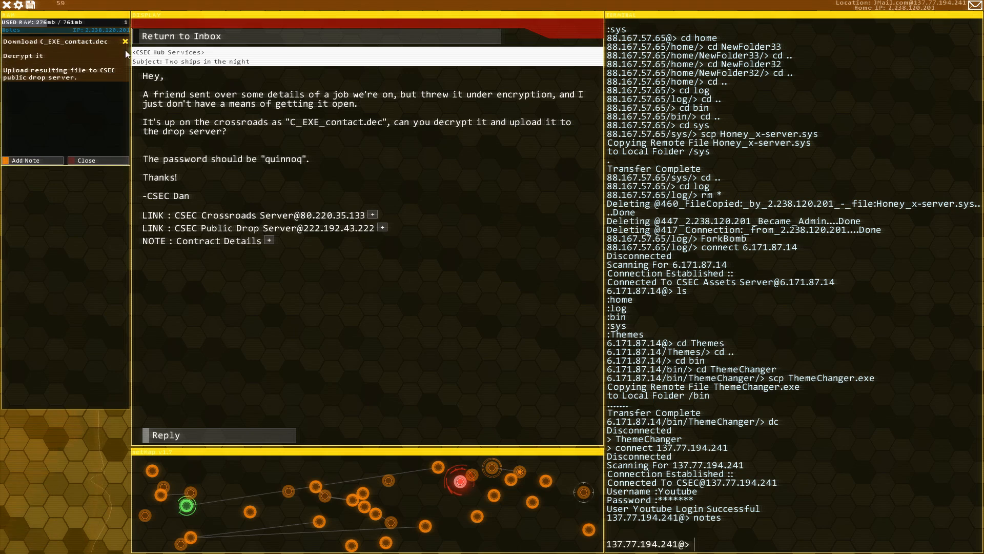
{"action": "left_click", "coordinate": [126, 41]}
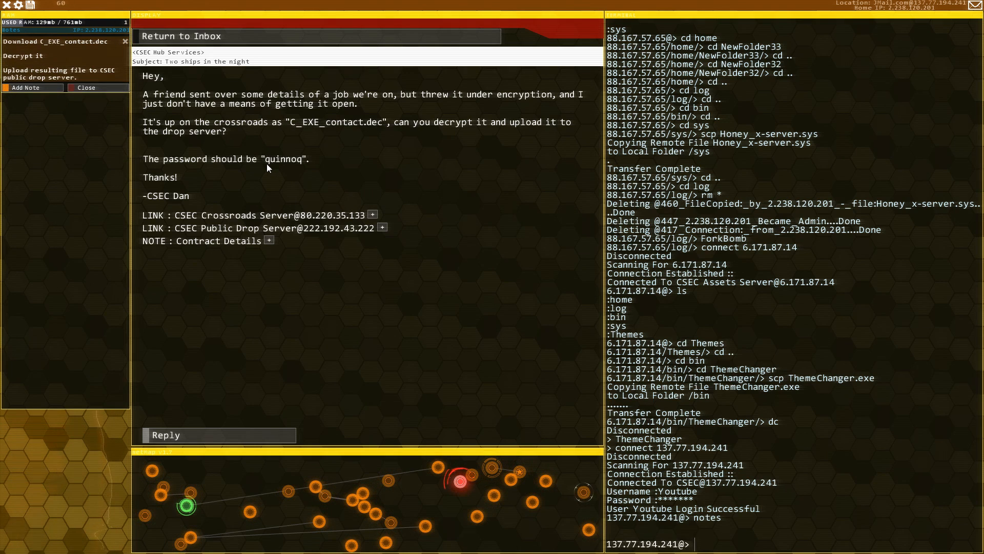
{"action": "mouse_move", "coordinate": [284, 169]}
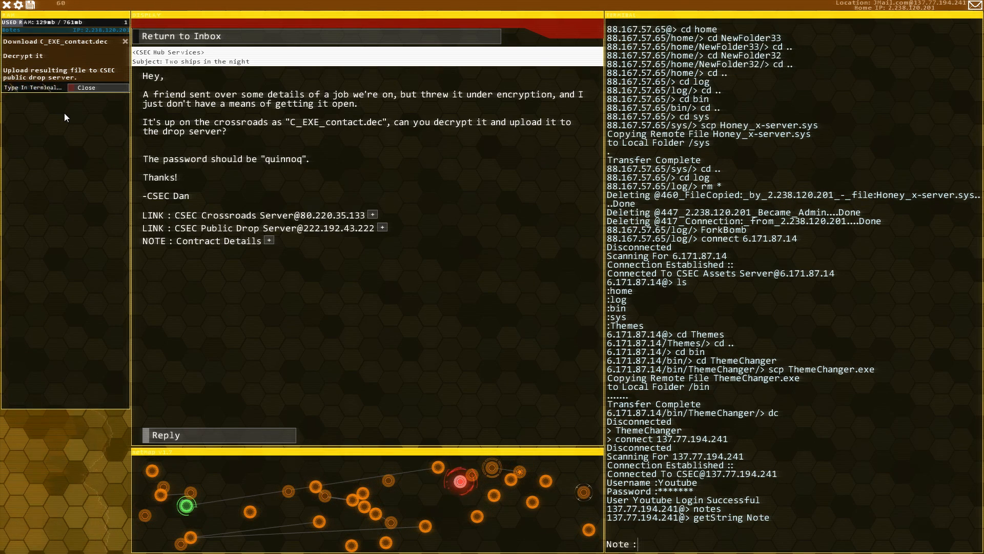
{"action": "type", "text": "quinnoq"}
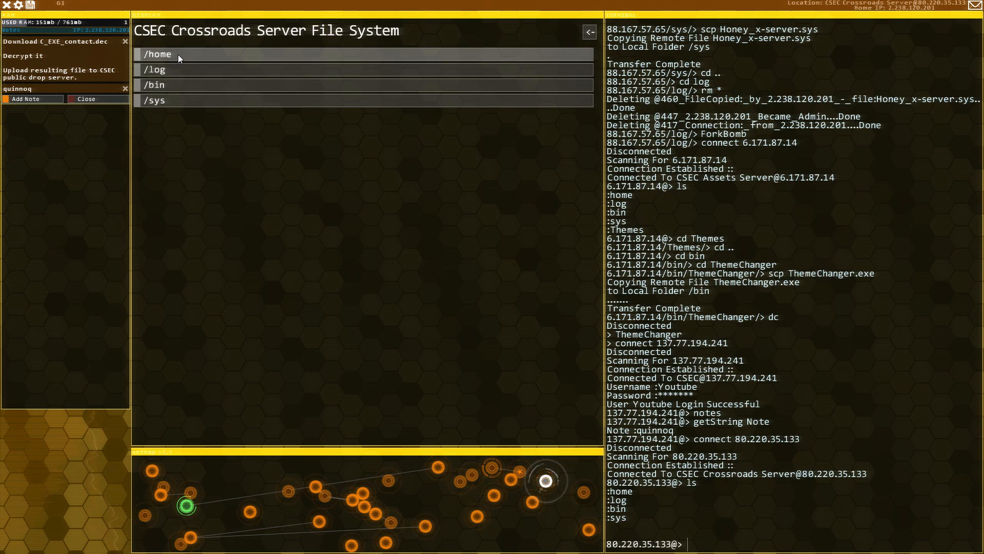
Step: In home, run Decypher on C_EXE_contact.dec with quinnoq and scp the resulting .txt
{"action": "left_click", "coordinate": [159, 54]}
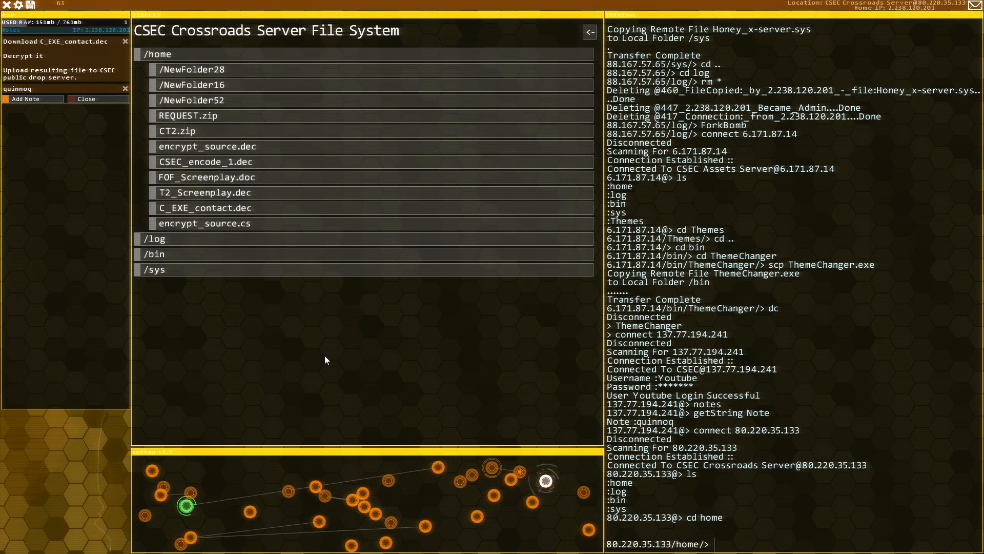
{"action": "type", "text": "Decypher"}
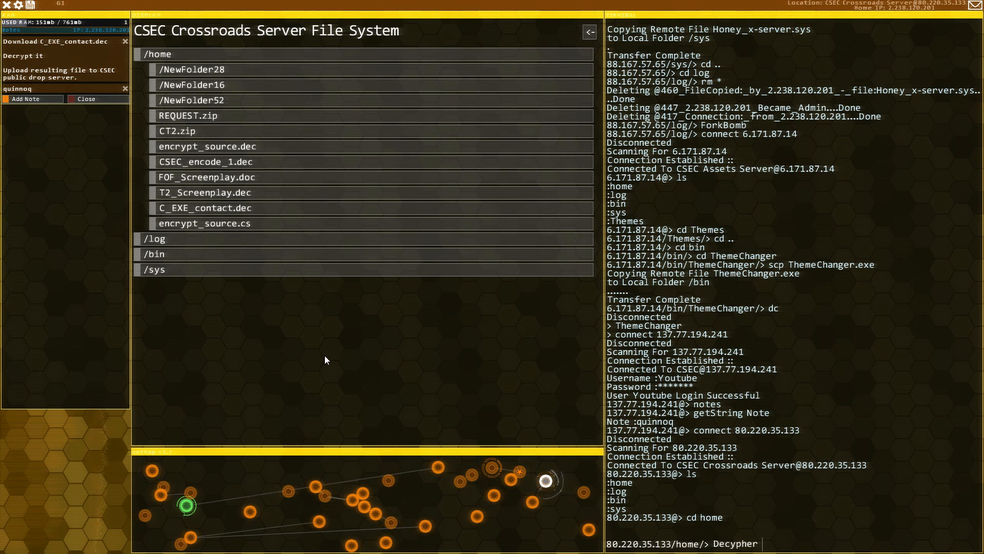
{"action": "type", "text": "C_exe"}
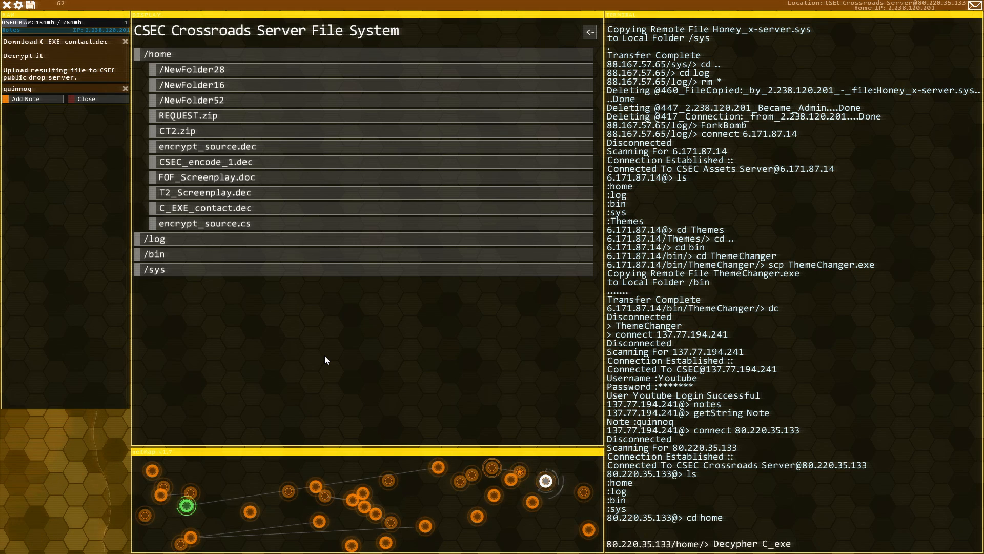
{"action": "type", "text": "C_EXE_contact.dec qui"}
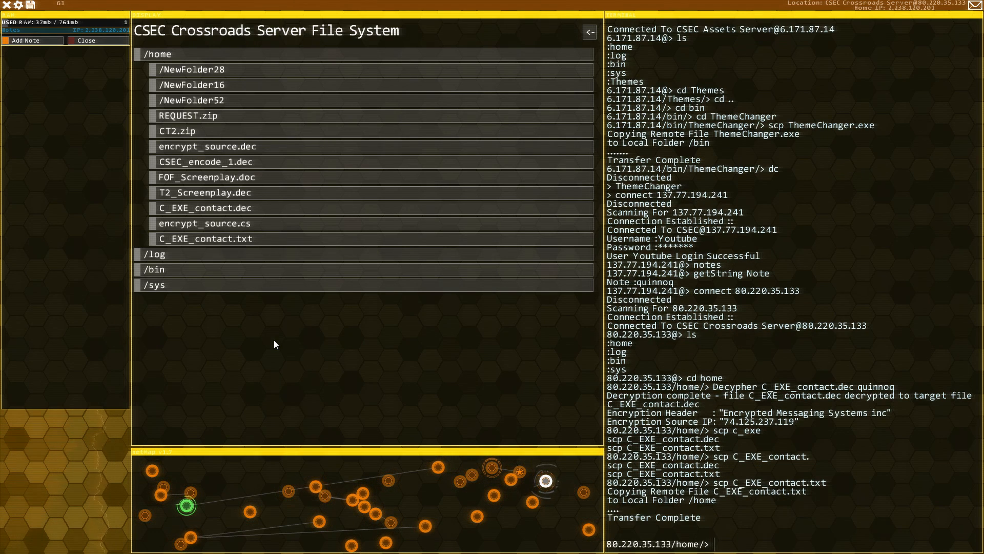
{"action": "mouse_move", "coordinate": [473, 483]}
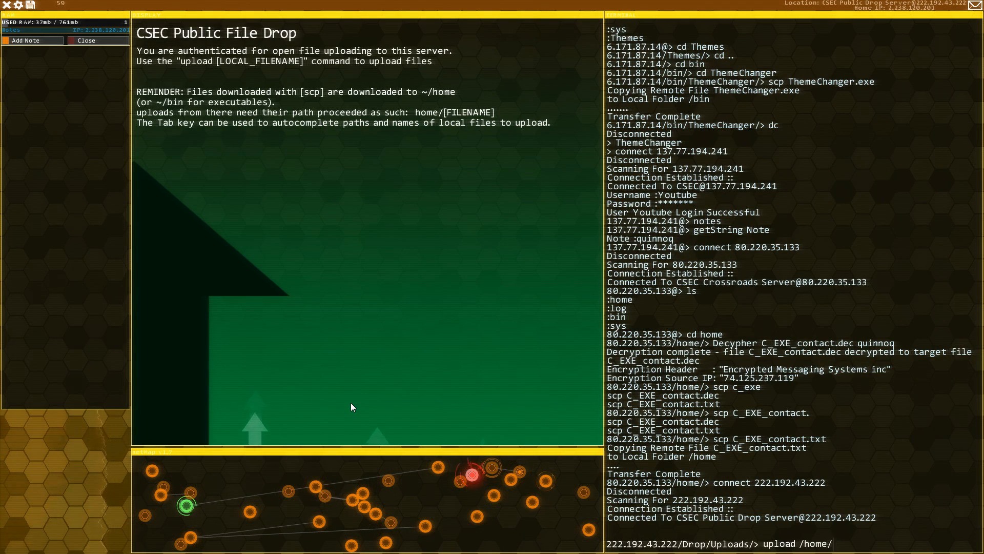
Step: Upload home/C_EXE_contact.txt to the drop server at 222.192.43.222 and return to the email
{"action": "type", "text": "c_e"}
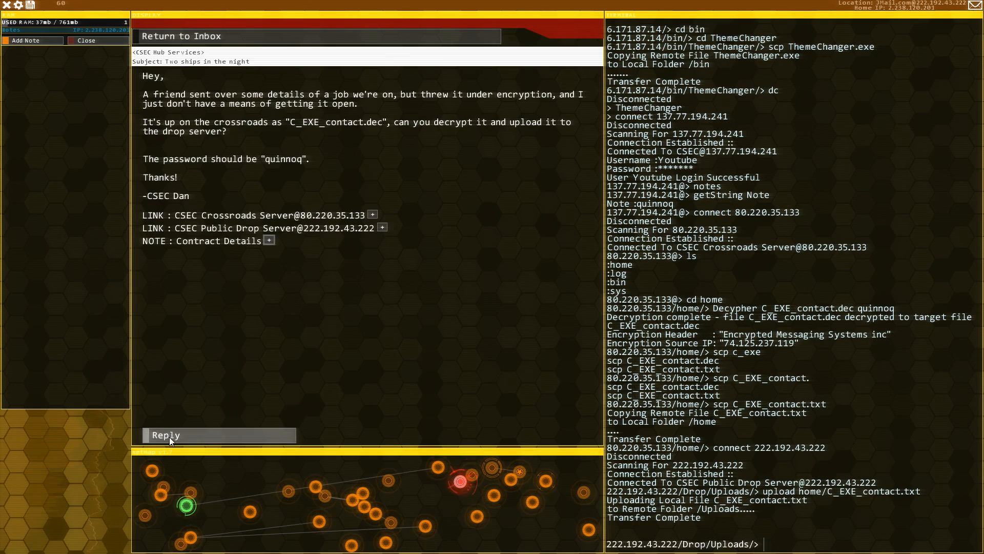
Step: Reply to mark the contract complete and read the new Contract Successful email
{"action": "left_click", "coordinate": [189, 36]}
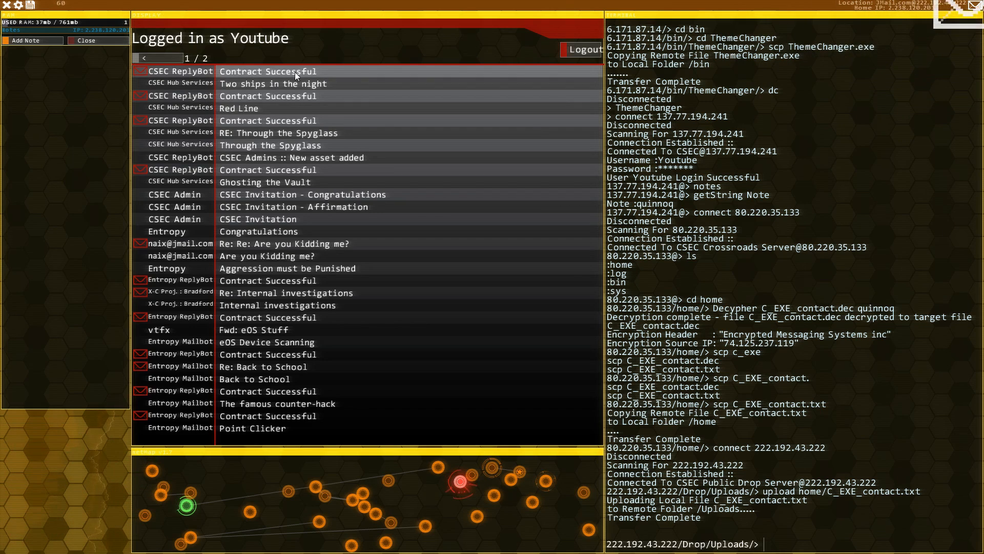
{"action": "left_click", "coordinate": [268, 72]}
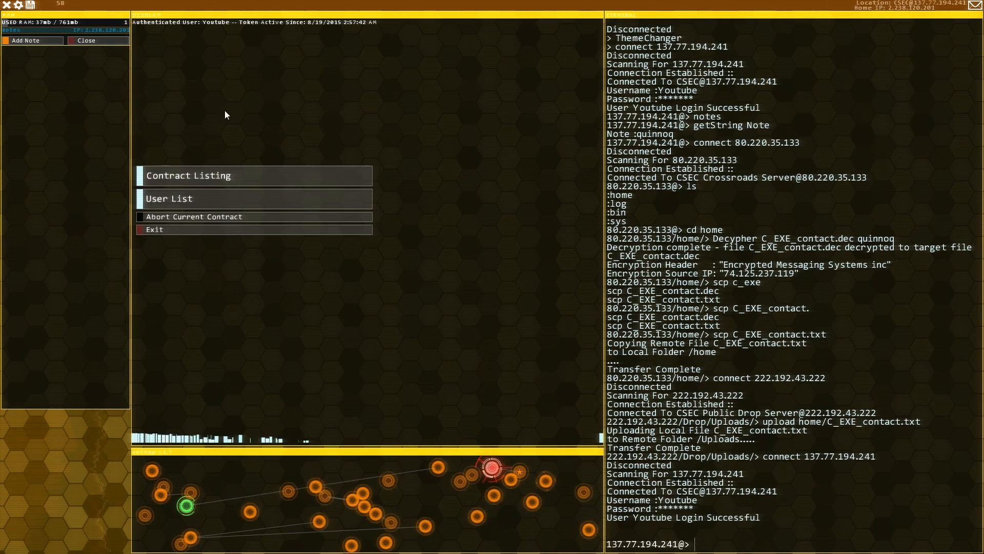
Step: Accept contract 251 investigating the CSEC member's disappearance from the contract listing
{"action": "left_click", "coordinate": [188, 175]}
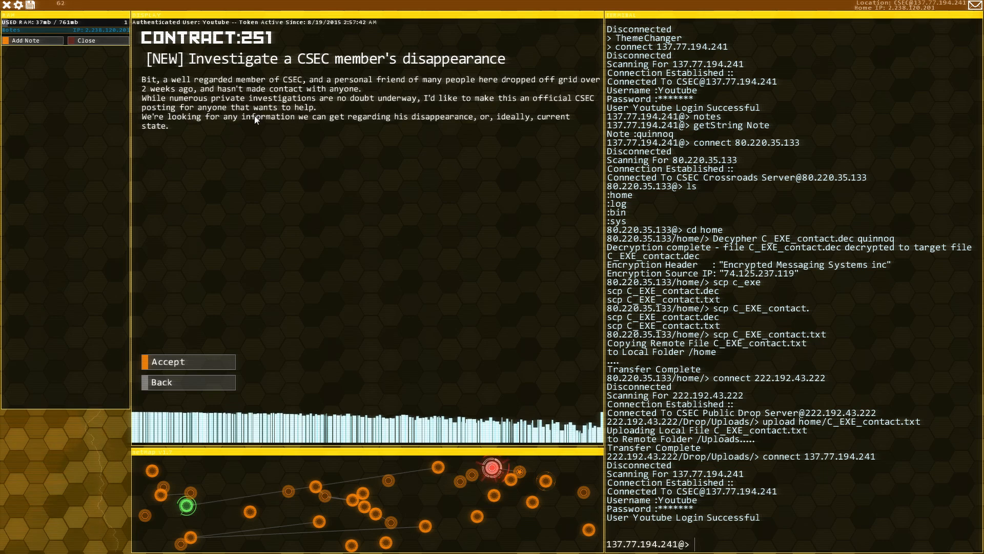
{"action": "mouse_move", "coordinate": [186, 366]}
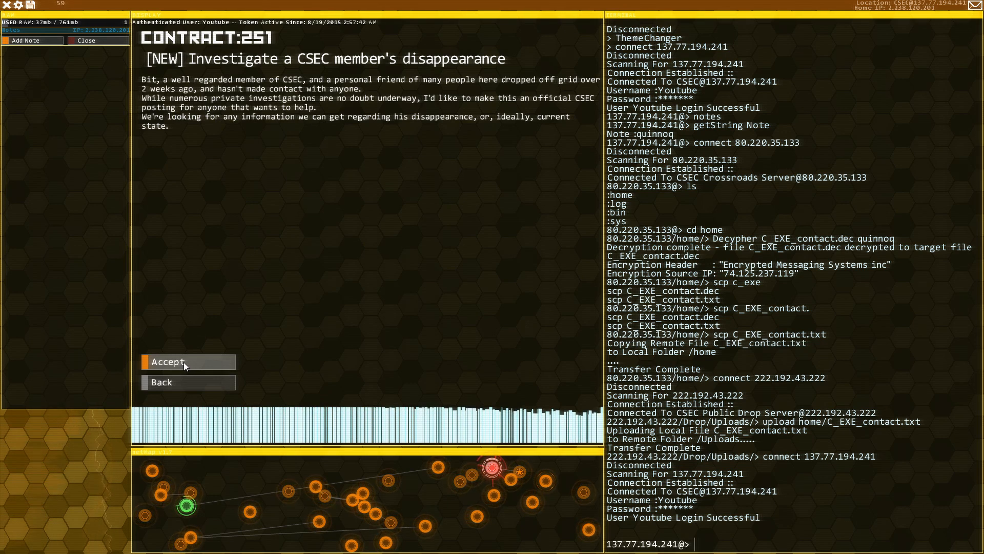
{"action": "left_click", "coordinate": [184, 362]}
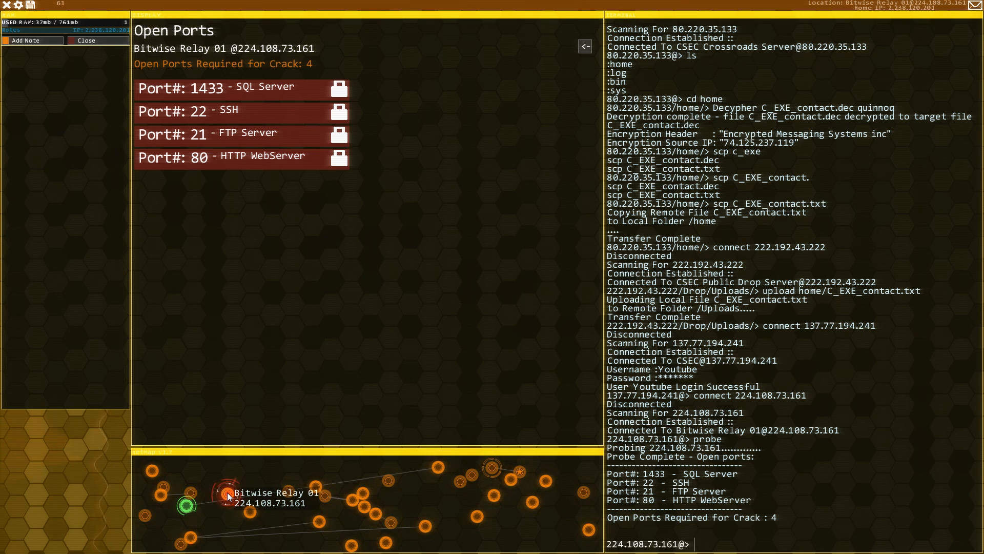
Step: Crack Bitwise Relay 01's ports starting with SQL_MemCorrupt 1433 and seize it with PortHack
{"action": "type", "text": "SQL_MemCorrupt 1433"}
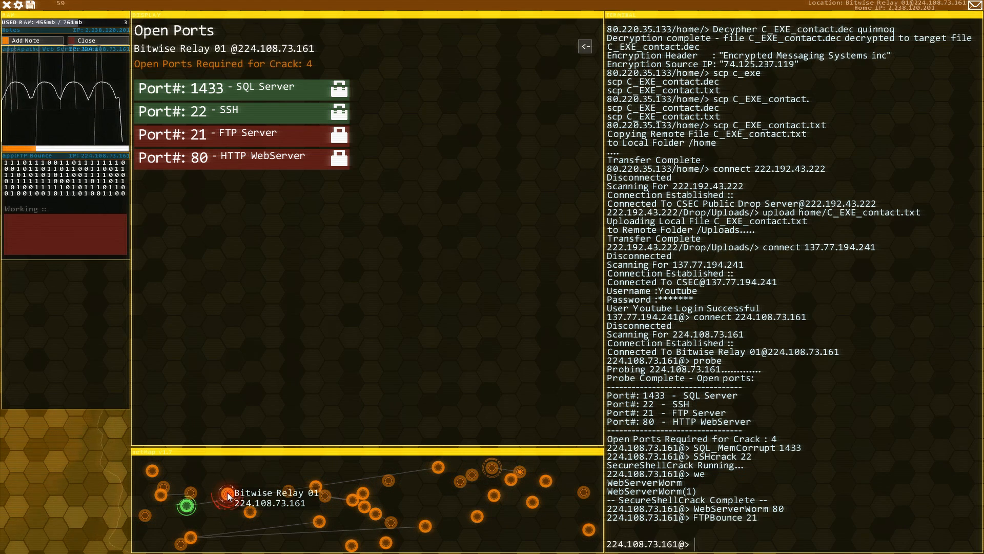
{"action": "type", "text": "PortHack"}
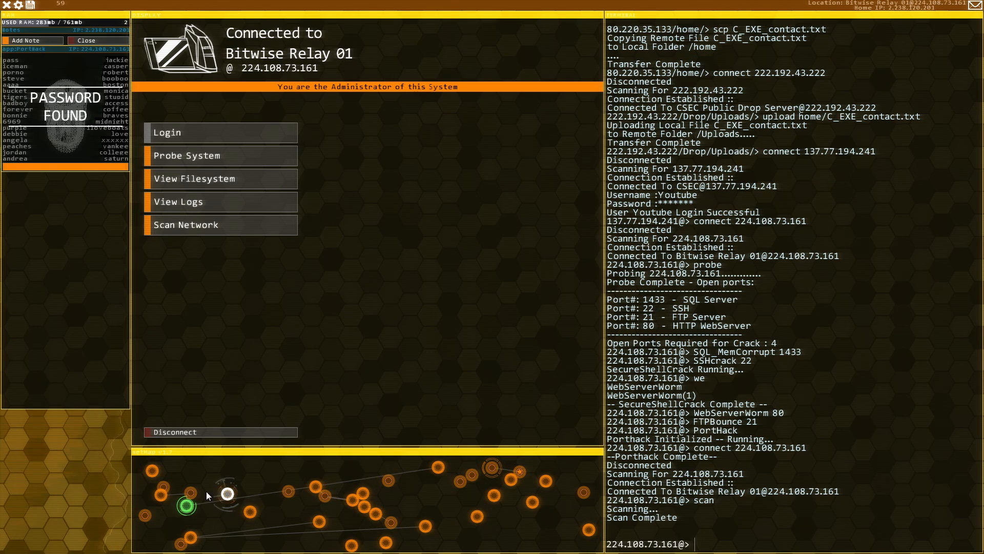
Step: Read Home_Base.txt in the relay's home folder and connect to 108.160.165.139
{"action": "left_click", "coordinate": [220, 178]}
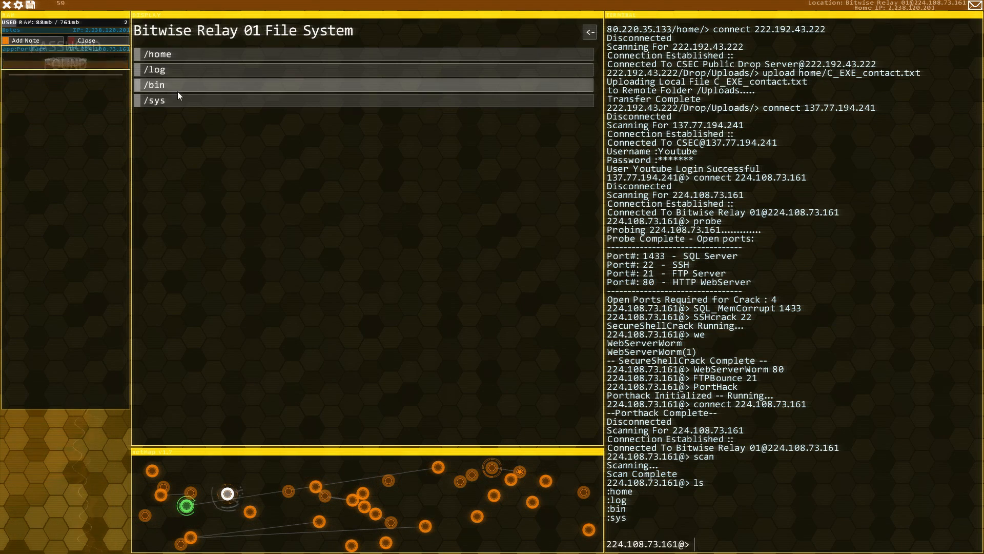
{"action": "left_click", "coordinate": [159, 53]}
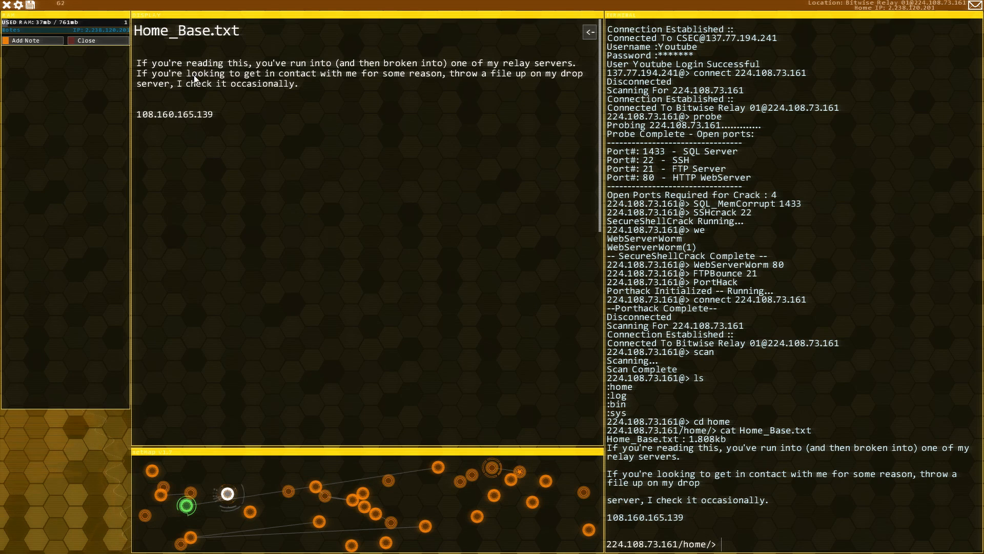
{"action": "mouse_move", "coordinate": [149, 133]}
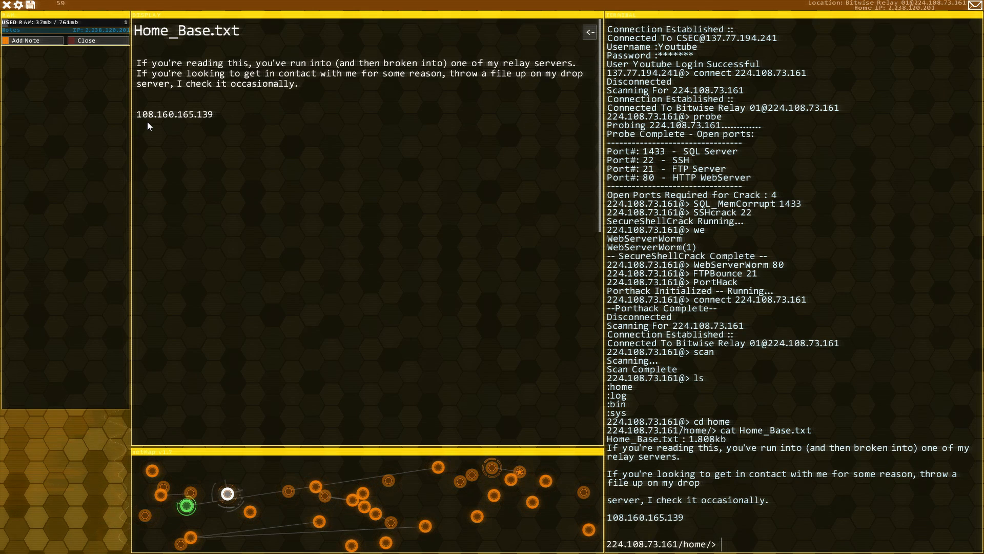
{"action": "type", "text": "connect"}
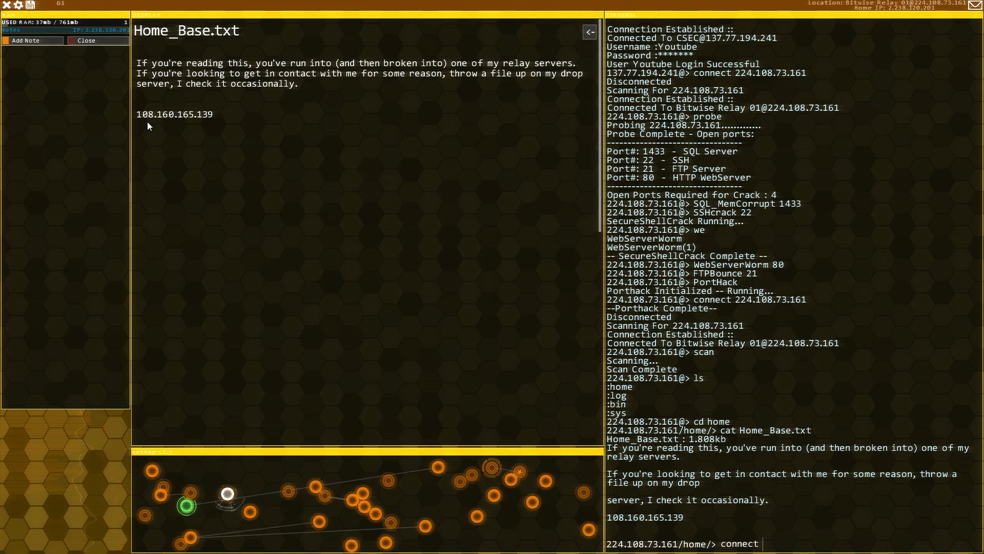
{"action": "type", "text": "108.160."}
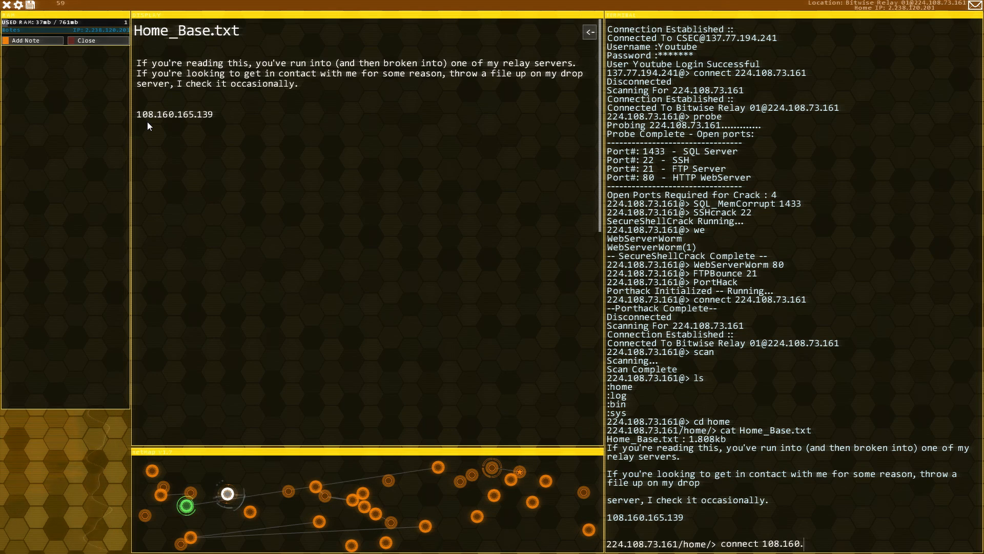
{"action": "key", "text": "enter"}
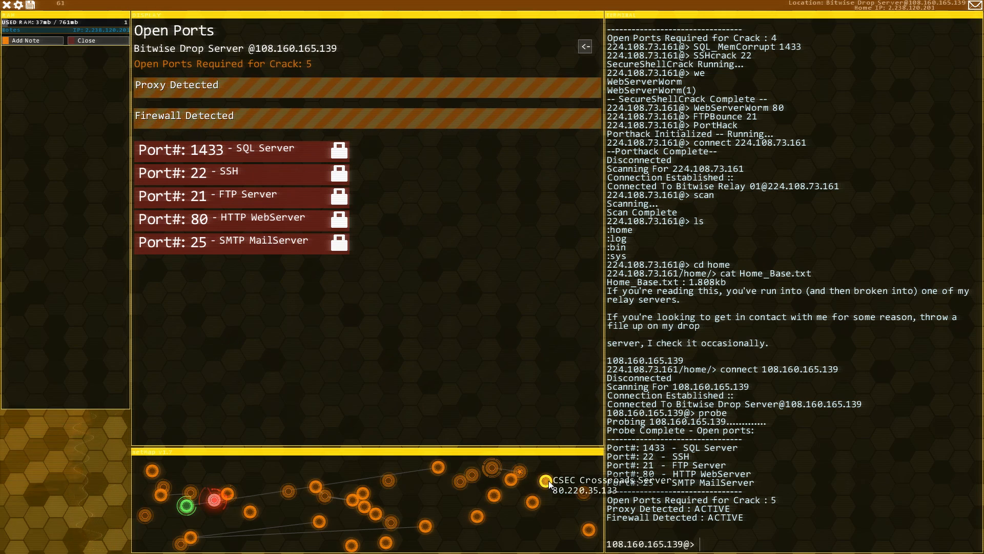
Step: Overload the drop server's proxy, solve the breezer firewall and run SQL_MemCorrupt 1433
{"action": "left_click", "coordinate": [543, 482]}
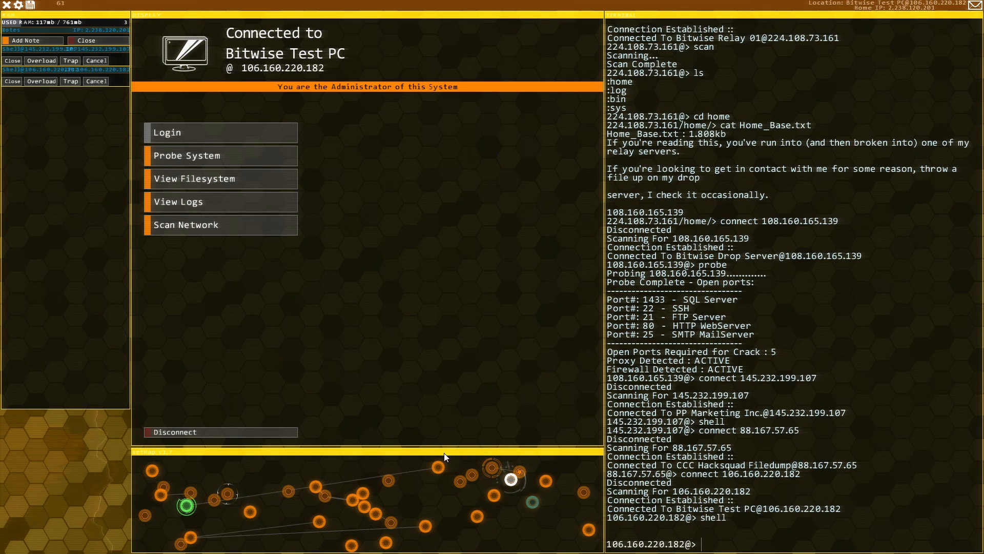
{"action": "left_click", "coordinate": [436, 470]}
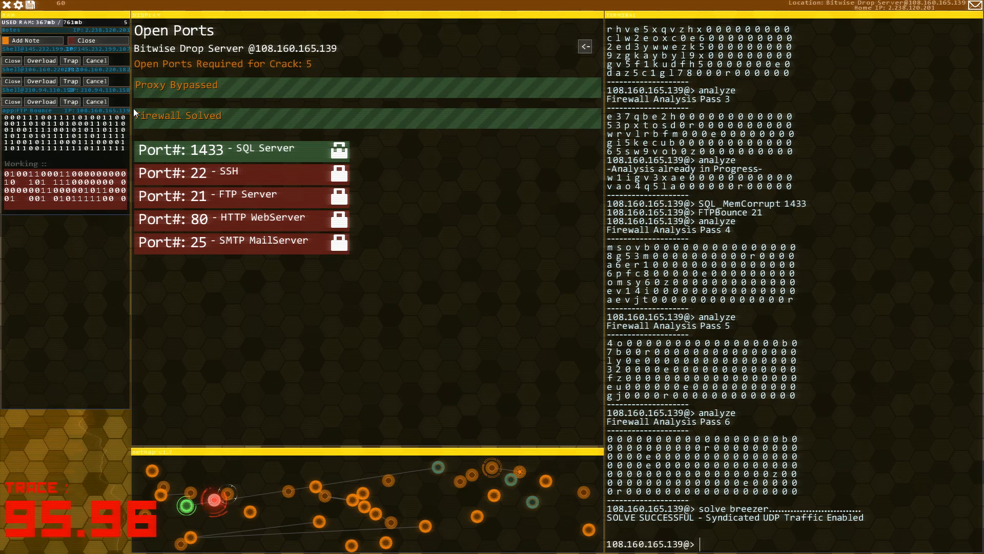
Step: Open ports 80, 25 and 22 with WebServerWorm, SMTPoverflow and SSHcrack, then PortHack and enter Drop
{"action": "type", "text": "WebServerWorm 80"}
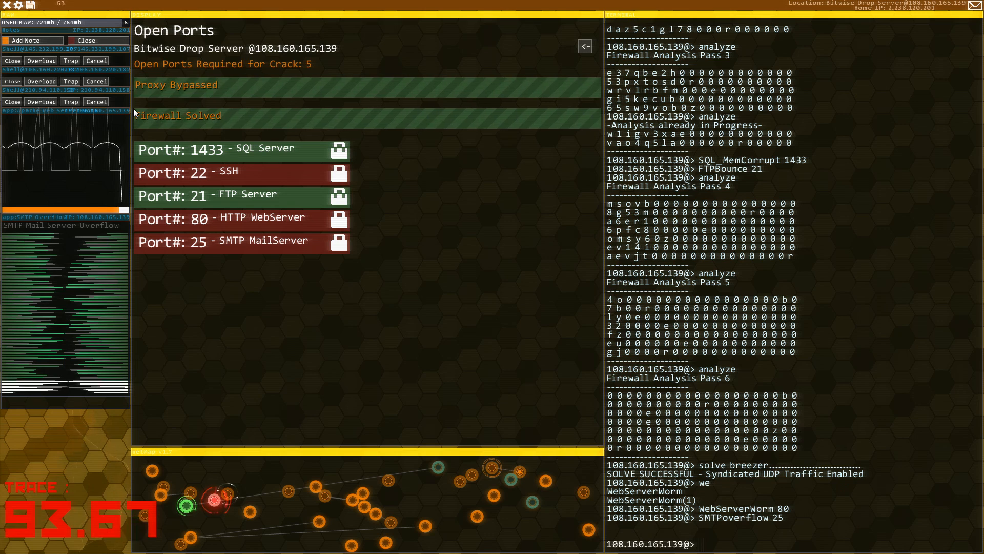
{"action": "type", "text": "SSHcrack 22"}
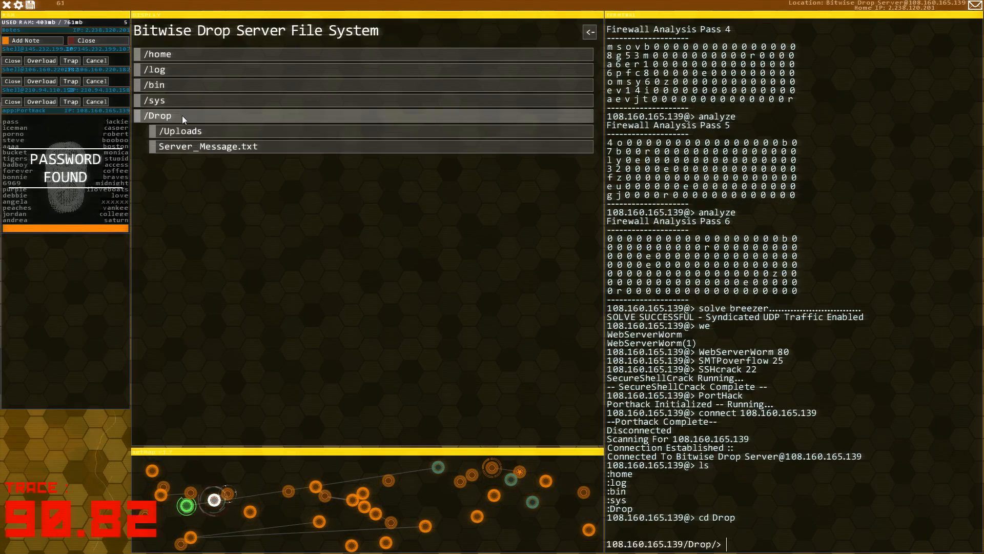
Step: Copy READ_all_hackers.txt from the Uploads folder with scp and disconnect
{"action": "left_click", "coordinate": [180, 131]}
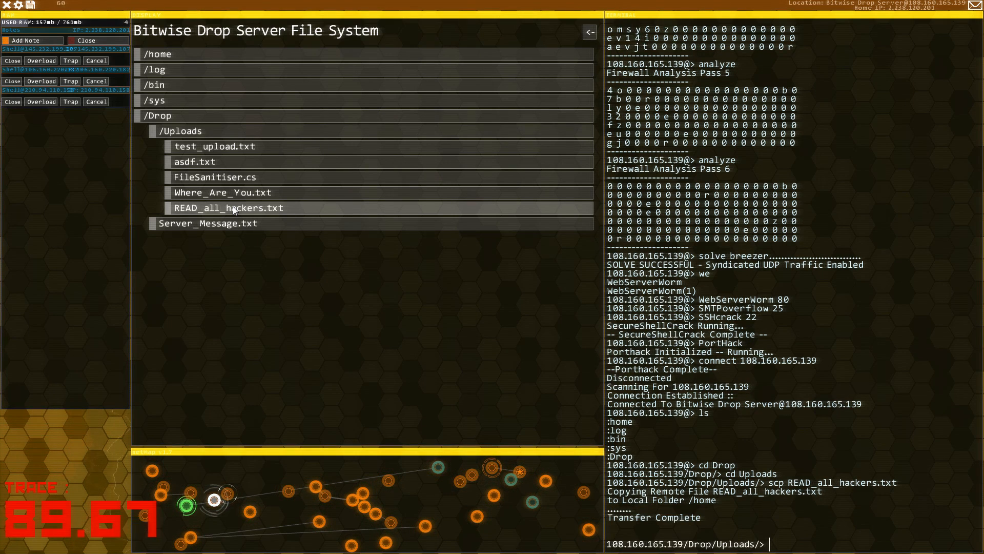
{"action": "type", "text": "dc"}
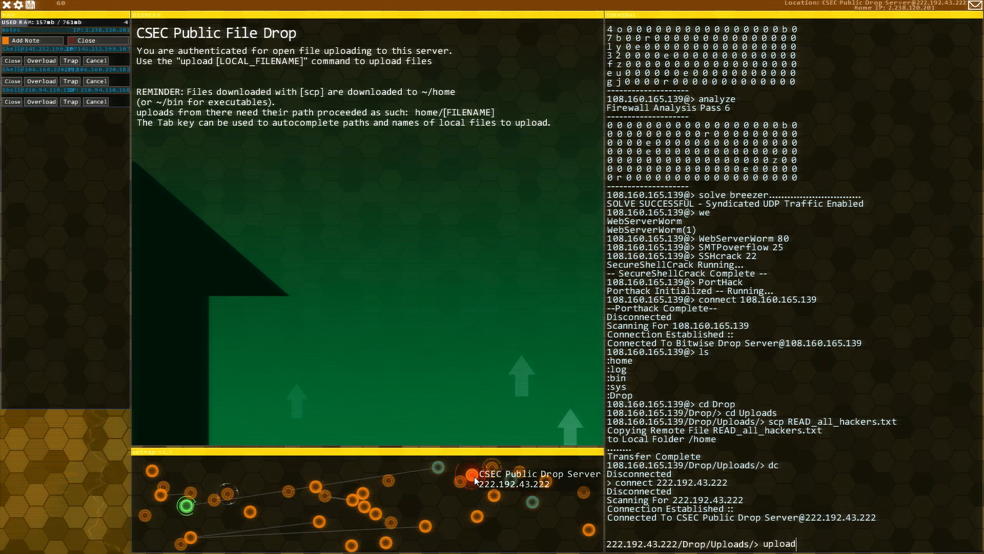
Step: Run upload home/READ_all_hackers.txt on the CSEC Public Drop Server
{"action": "type", "text": "home/READ_all_hackers.txt"}
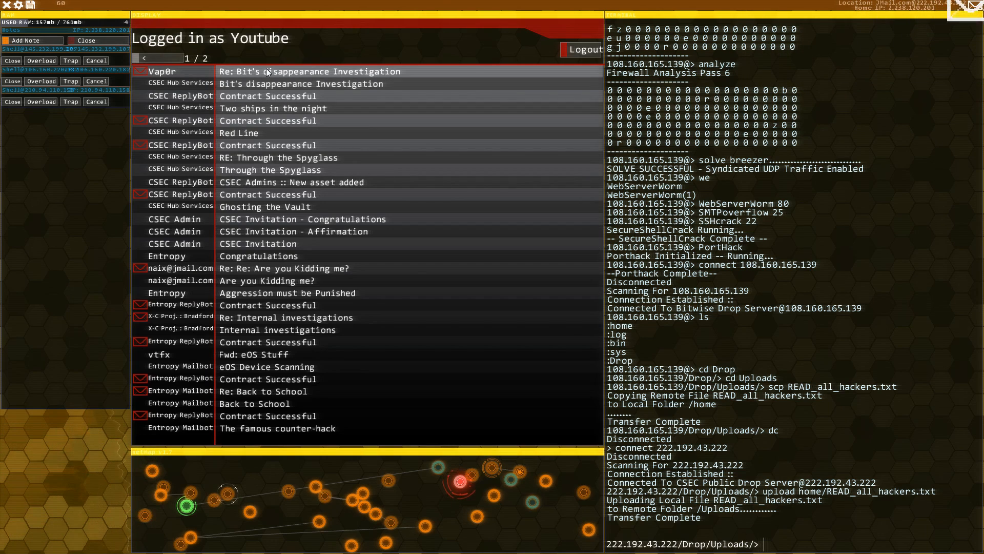
Step: Read the Contract Successful email ranking 50 of 100, then connect to the CSEC Assets Server
{"action": "left_click", "coordinate": [308, 72]}
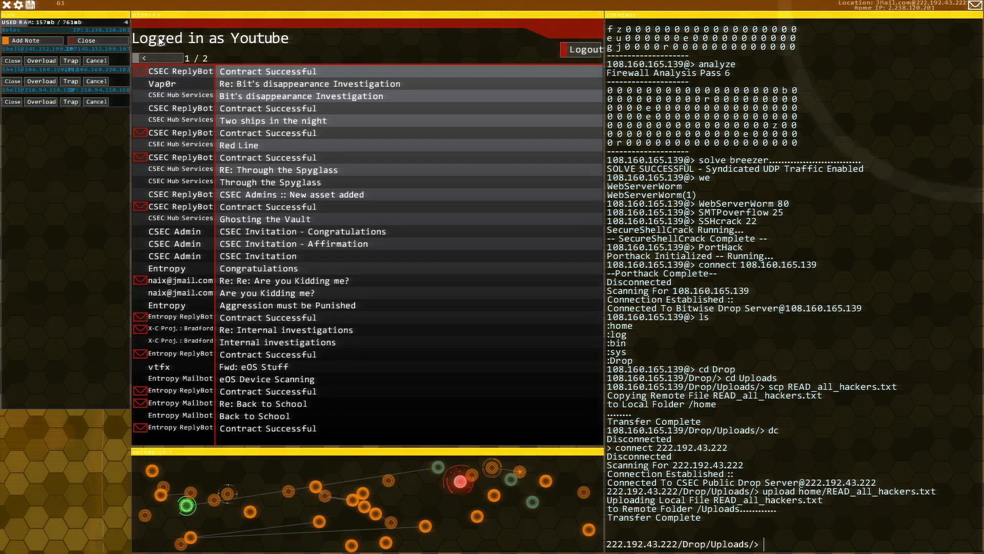
{"action": "left_click", "coordinate": [268, 72]}
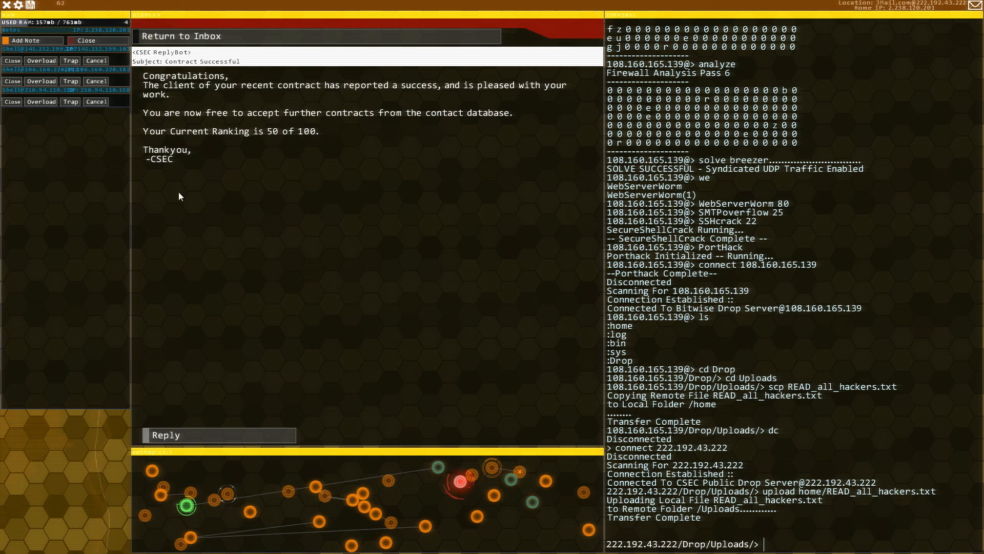
{"action": "left_click", "coordinate": [182, 36]}
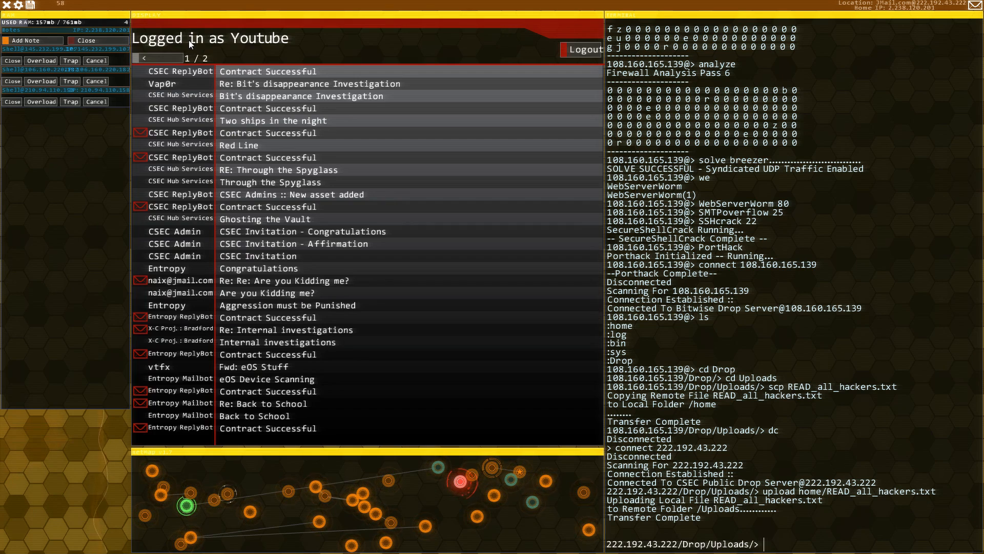
{"action": "mouse_move", "coordinate": [516, 475]}
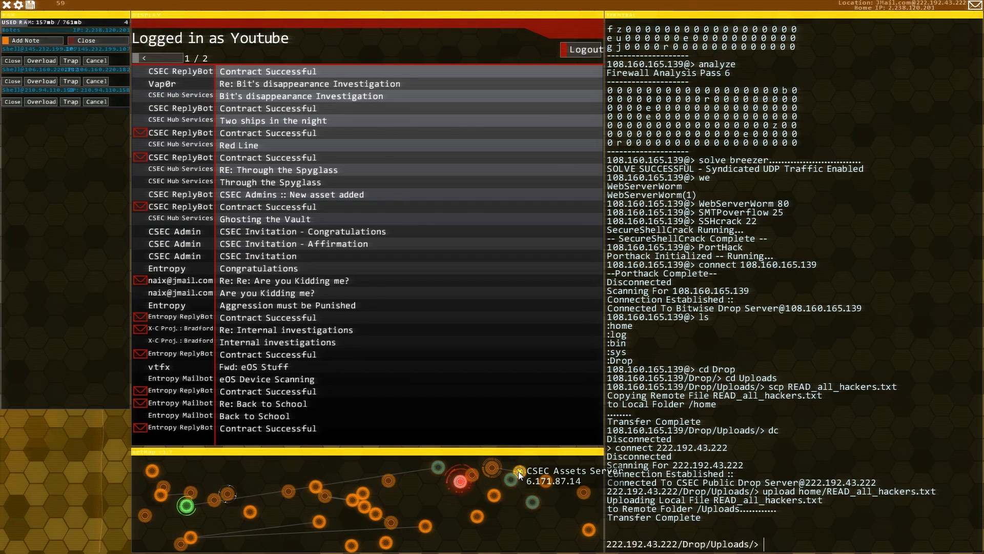
{"action": "left_click", "coordinate": [517, 474]}
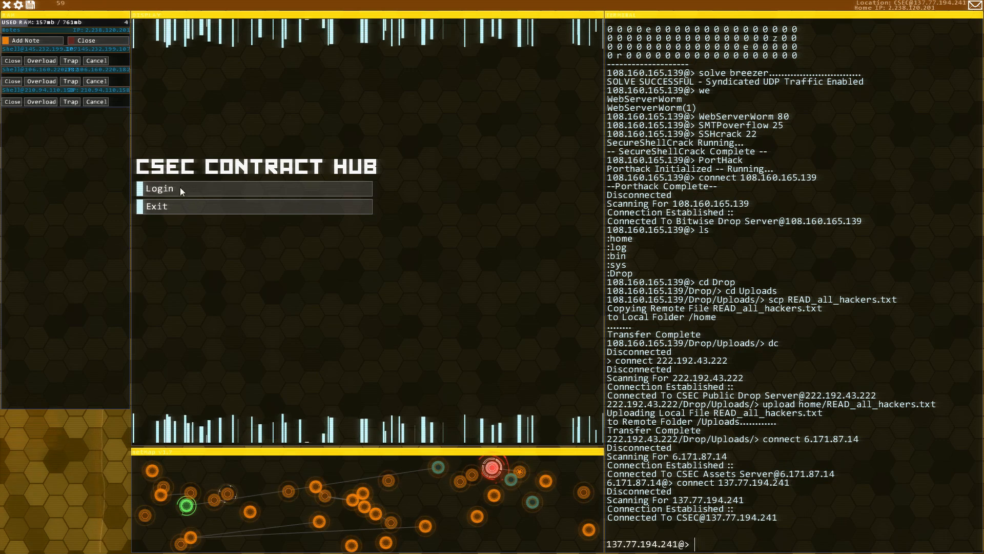
Step: Log into the CSEC contract hub as Youtube showing eight available missions
{"action": "left_click", "coordinate": [159, 189]}
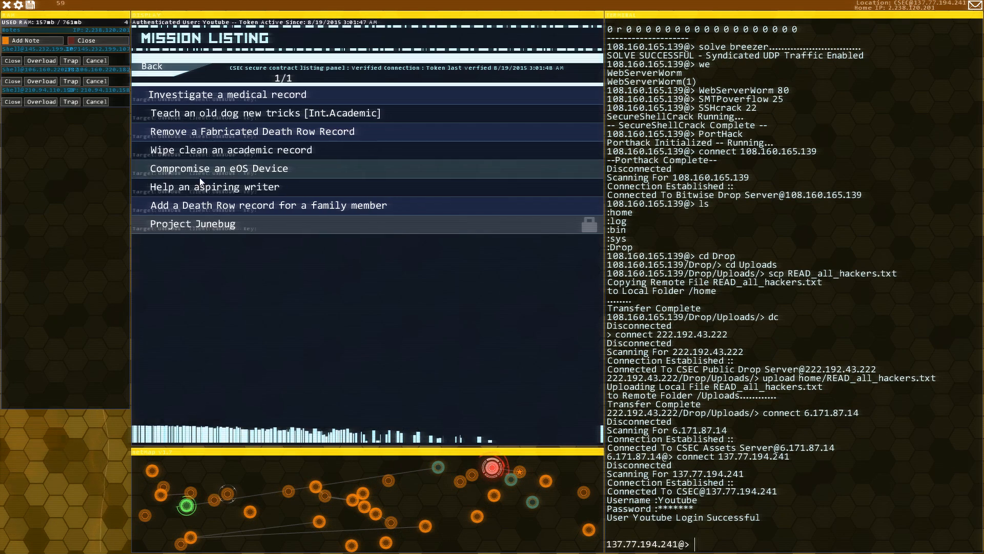